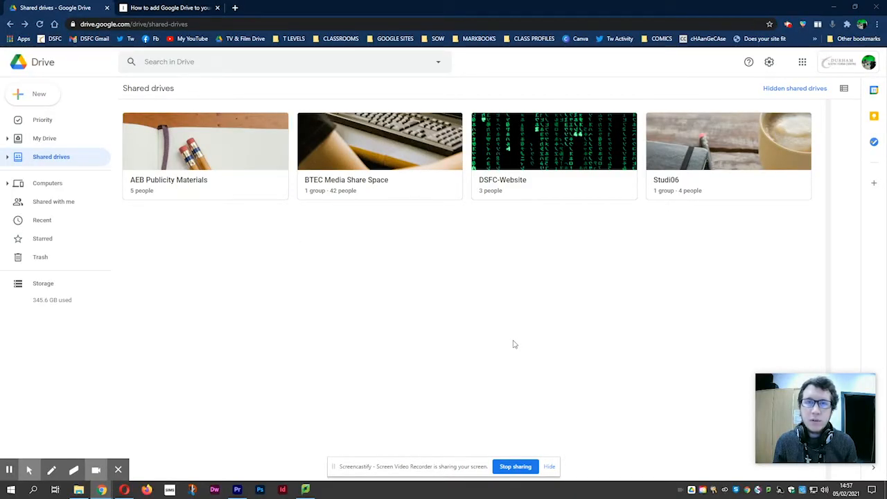
mouse_move(468, 309)
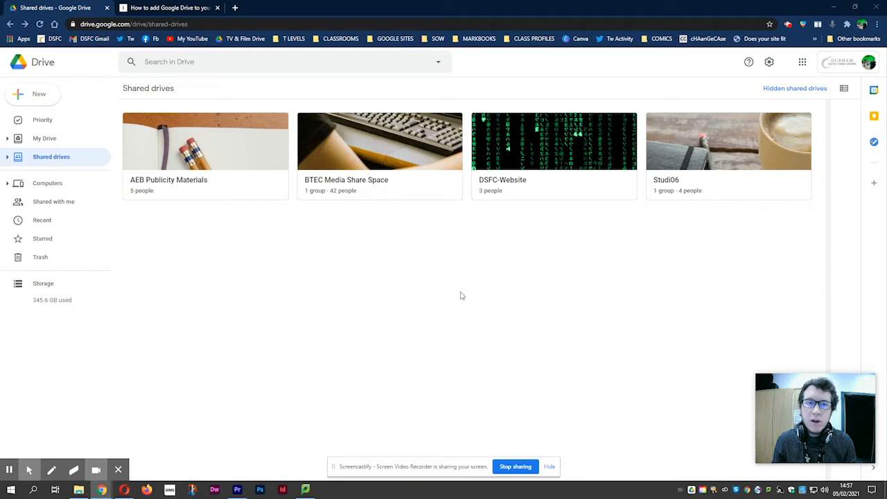
mouse_move(447, 287)
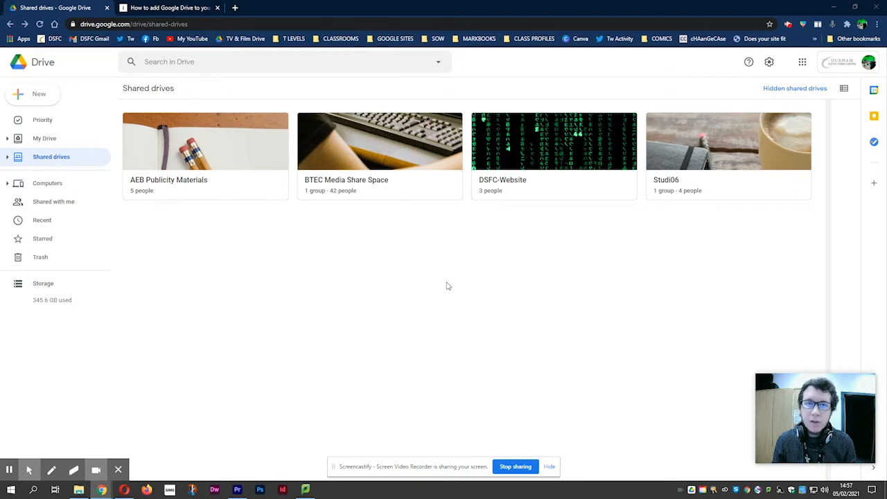
mouse_move(360, 163)
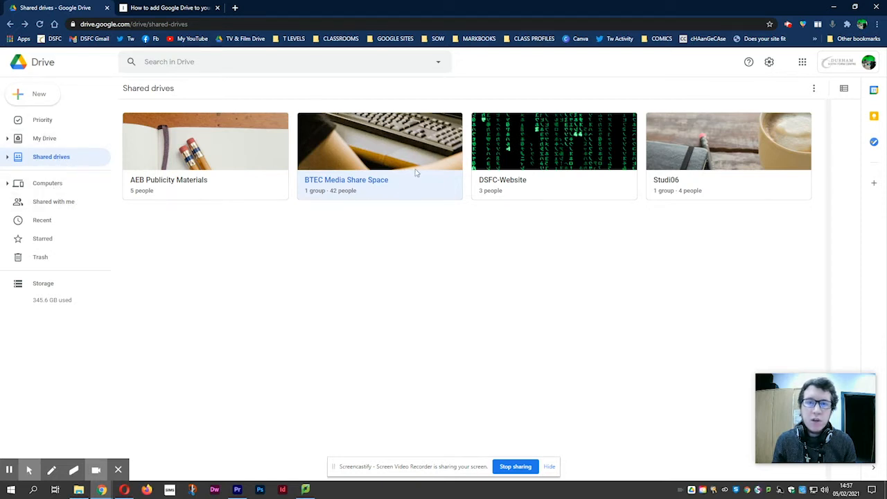
mouse_move(404, 164)
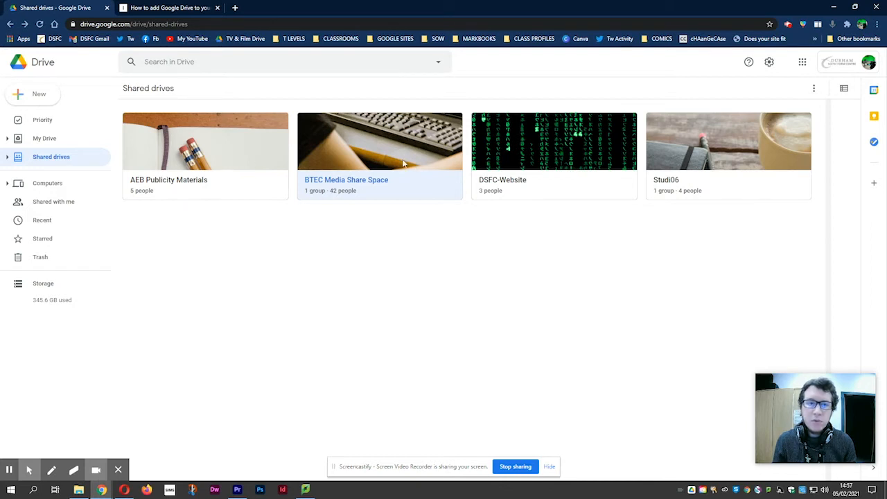
mouse_move(336, 190)
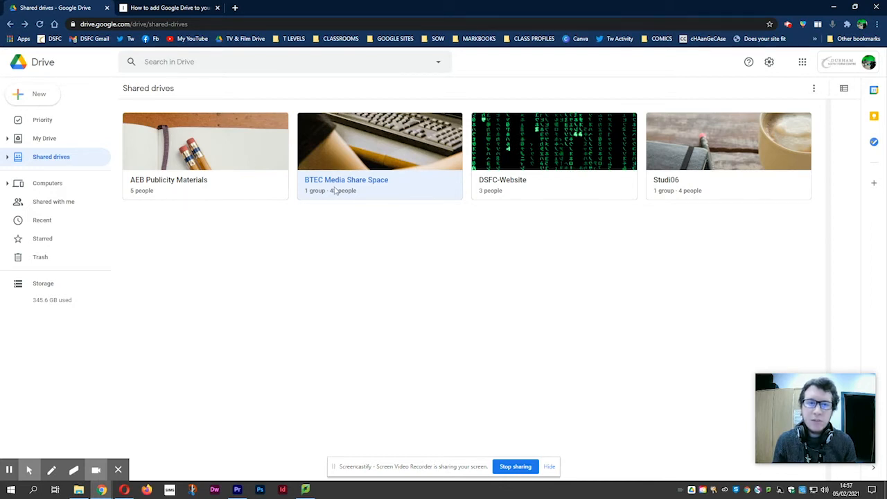
Open the BTEC Media Share Space shared drive and look inside TV STUDIO UNIT
left_click(379, 141)
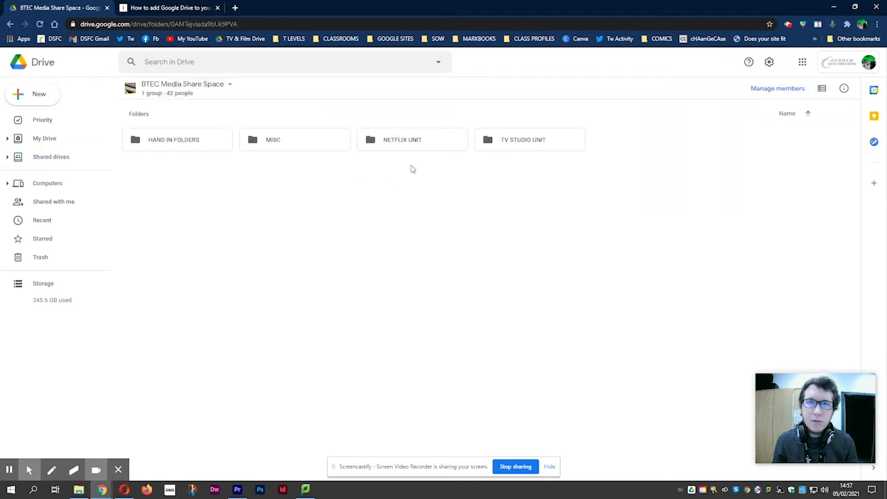
mouse_move(411, 166)
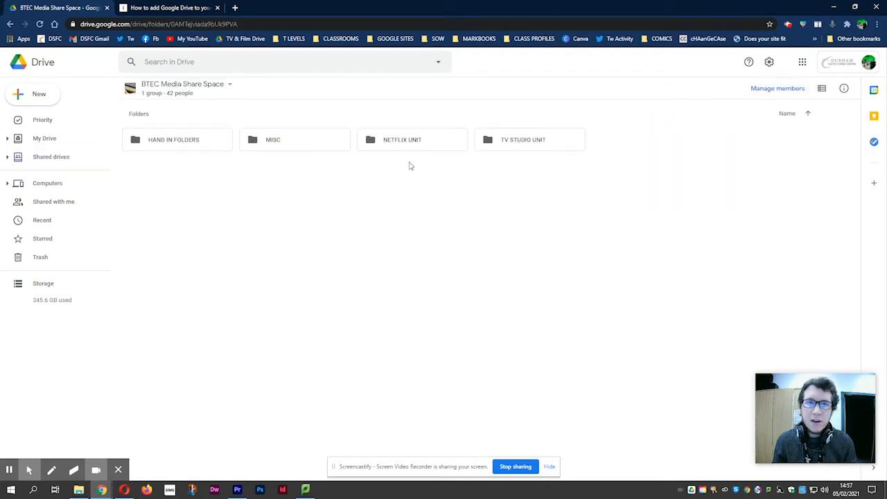
double_click(523, 139)
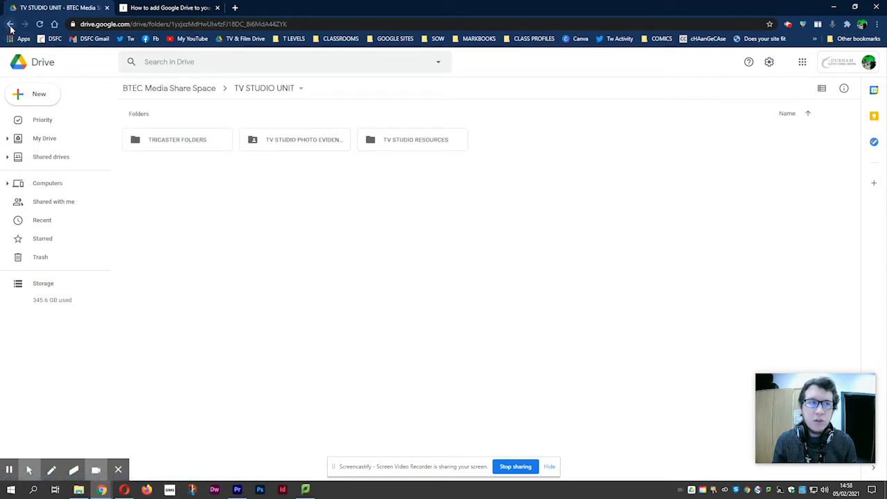
left_click(10, 24)
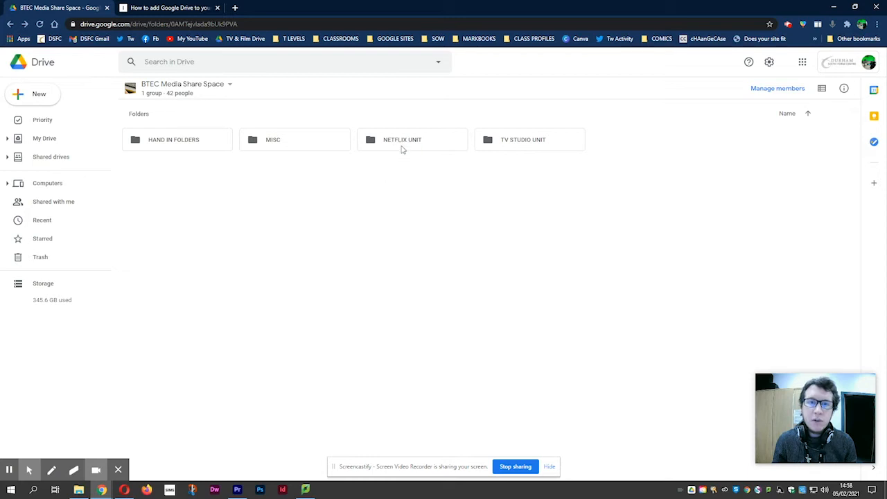
Open NETFLIX UNIT, view NETFLIX RESOURCES, then return to NETFLIX UNIT
double_click(402, 139)
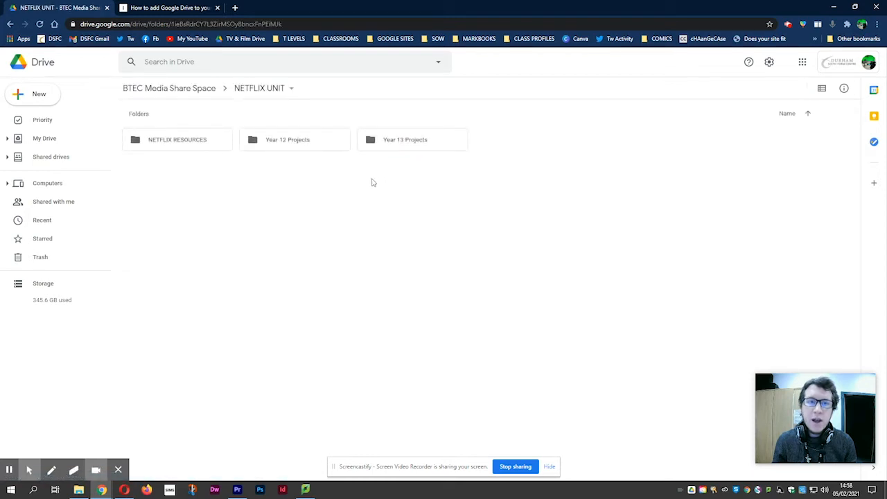
left_click(288, 139)
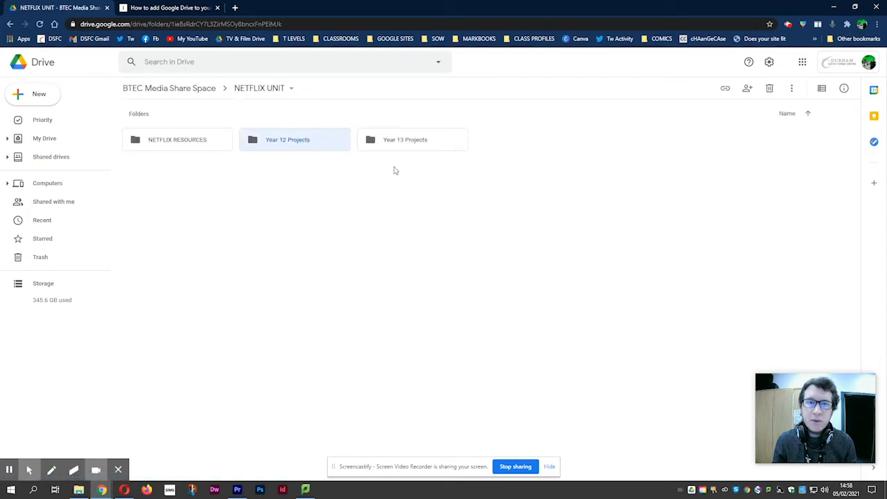
left_click(405, 140)
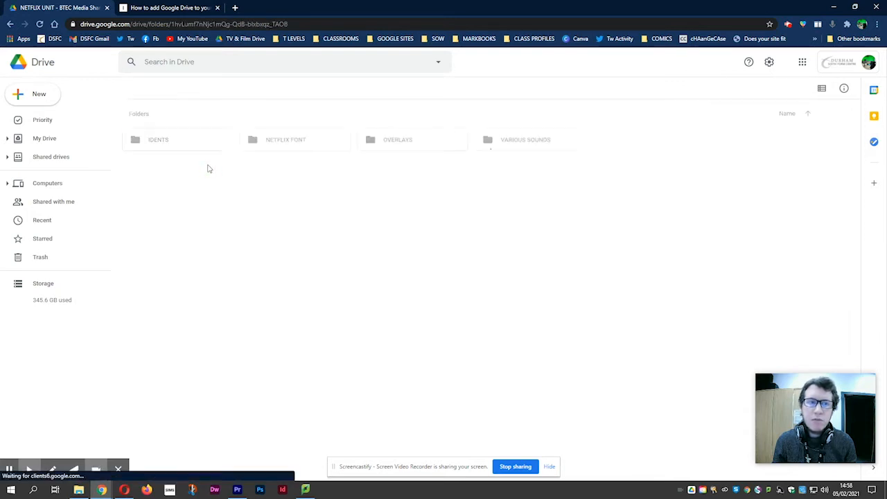
left_click(10, 23)
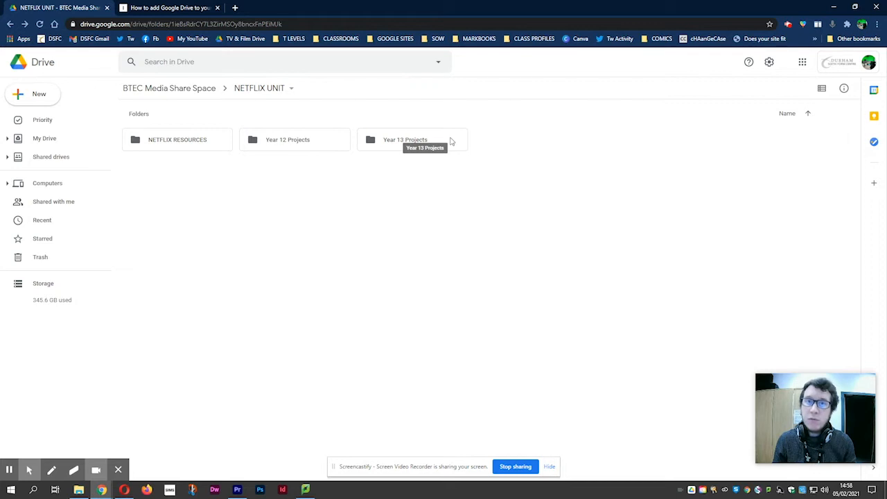
Open Year 13 Projects and a student folder, checking the empty Footage and the Music folders
double_click(405, 139)
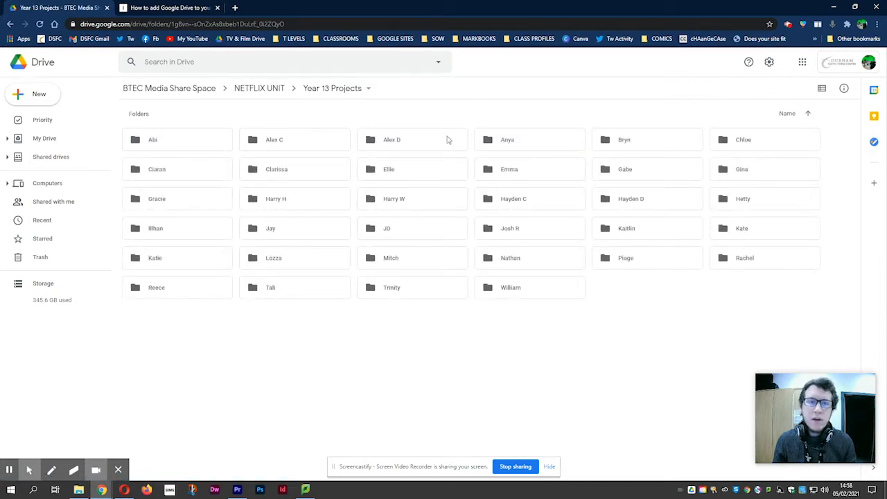
mouse_move(517, 288)
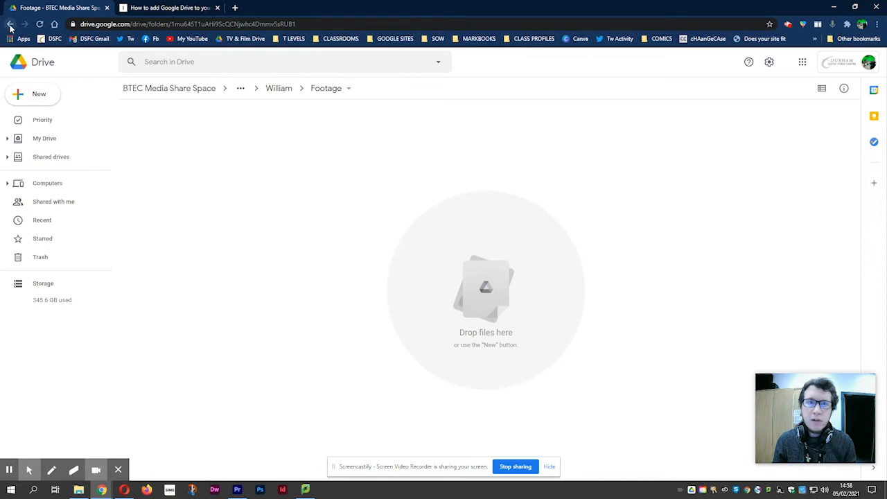
left_click(10, 23)
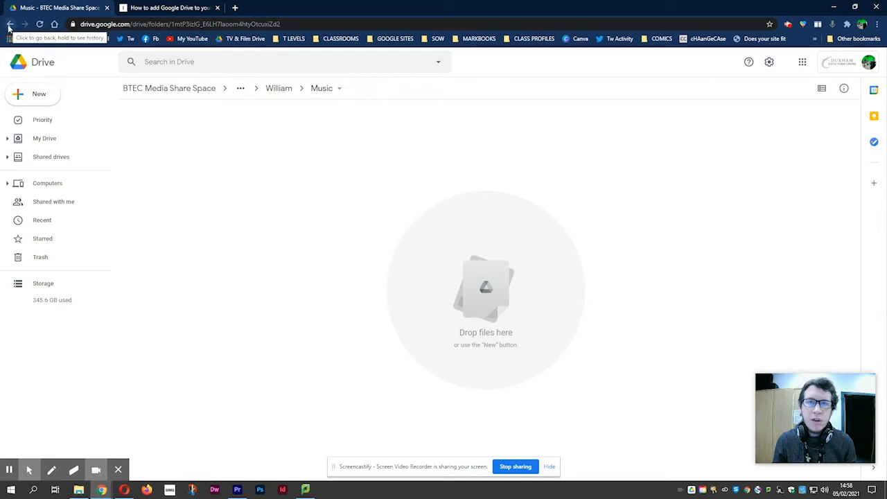
left_click(10, 24)
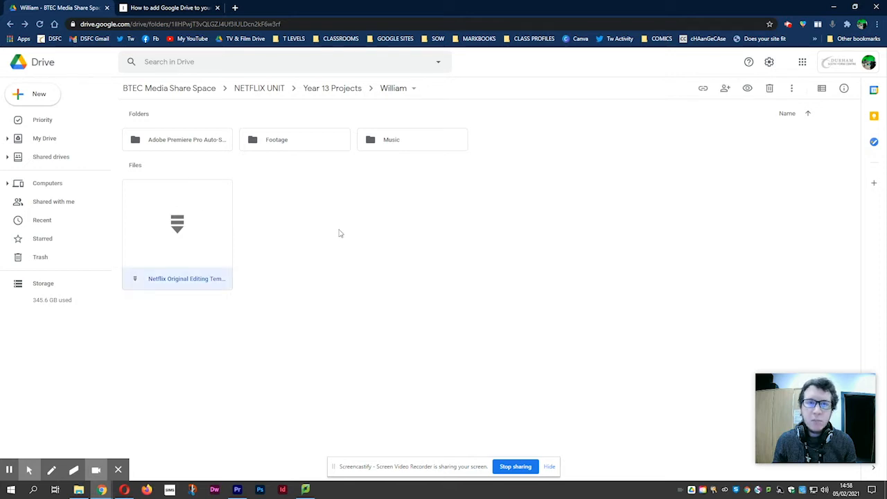
mouse_move(212, 217)
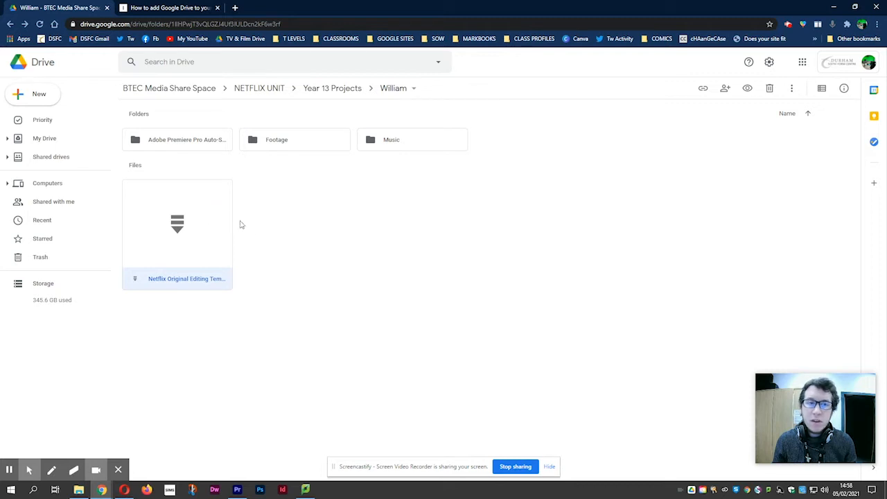
mouse_move(288, 228)
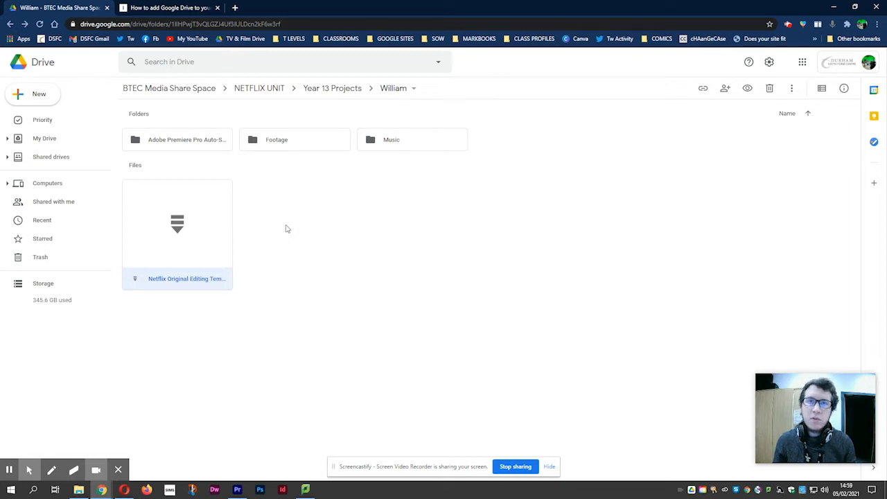
mouse_move(157, 233)
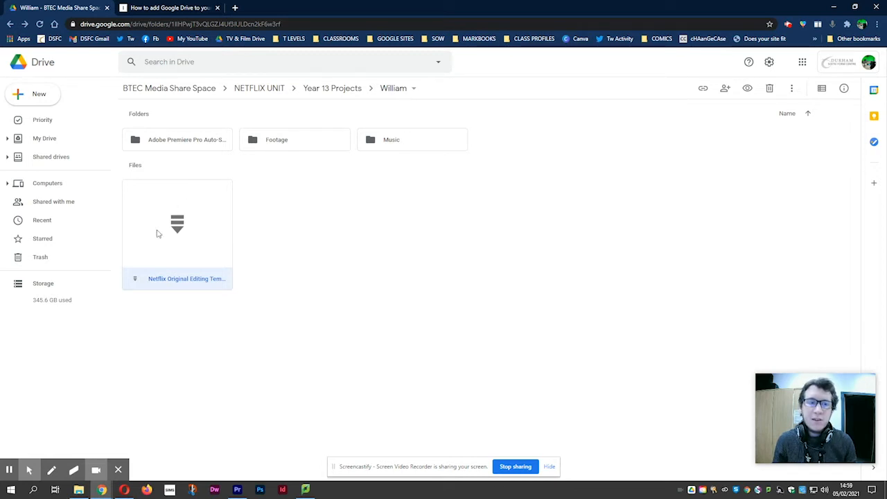
mouse_move(153, 223)
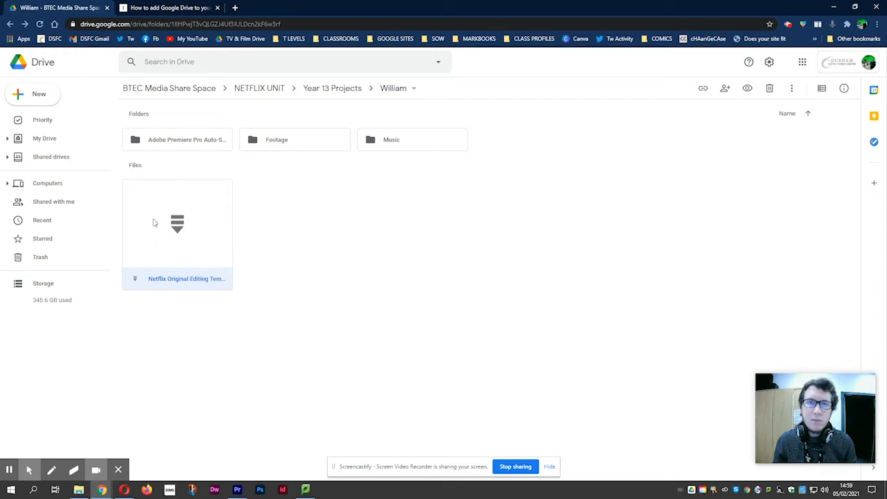
mouse_move(156, 225)
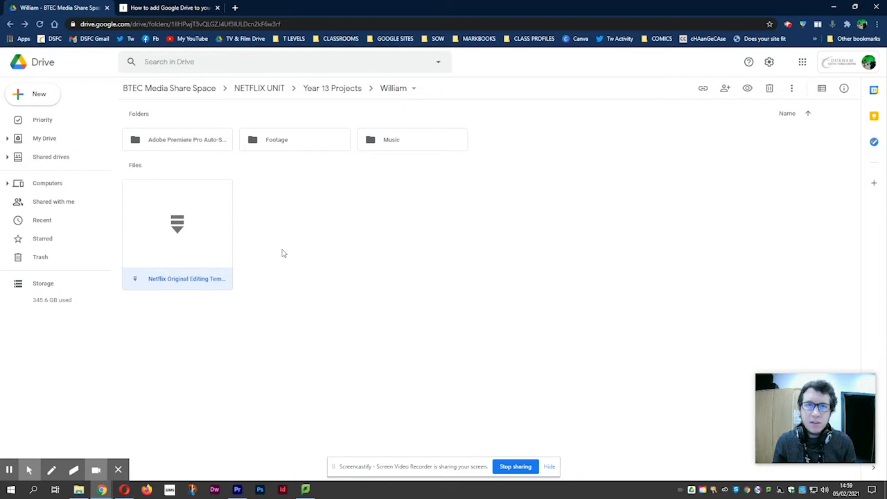
mouse_move(19, 471)
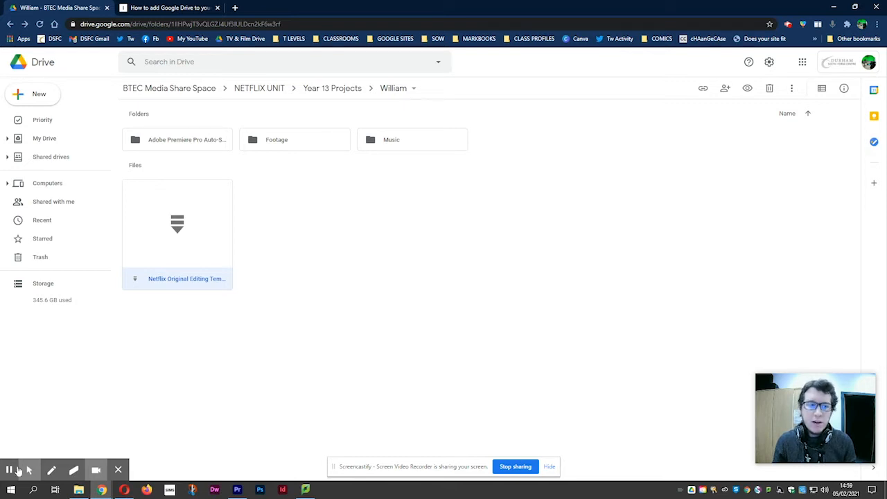
left_click(9, 489)
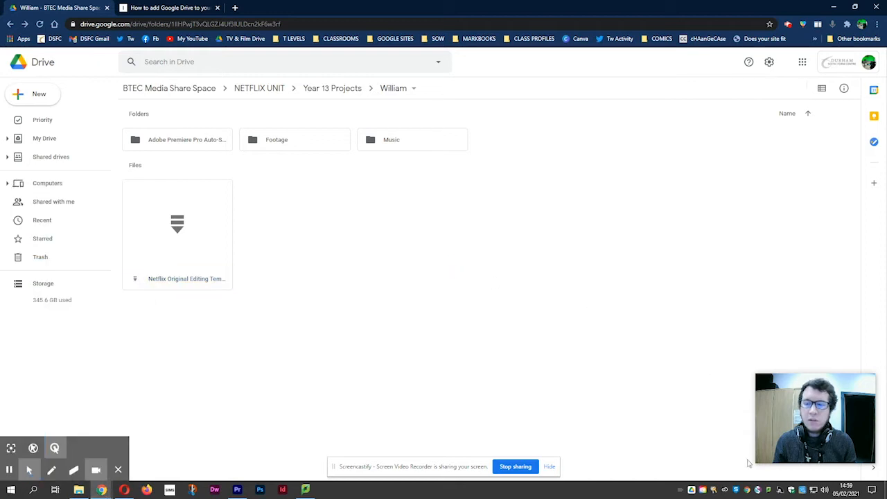
left_click(693, 490)
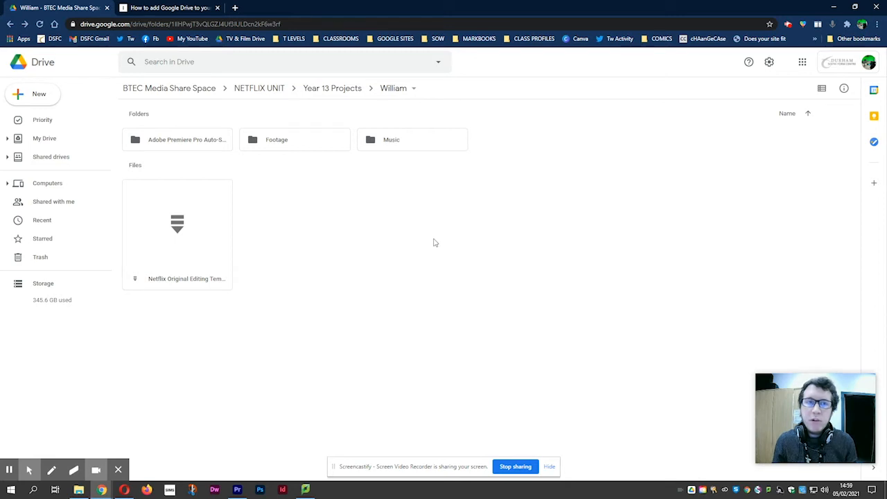
mouse_move(390, 231)
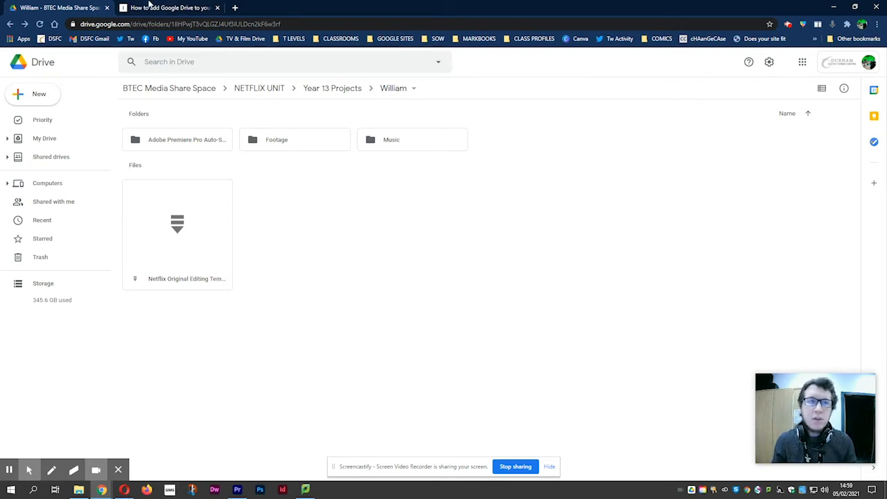
Scroll through the Business Insider guide on adding Google Drive to a PC
left_click(169, 7)
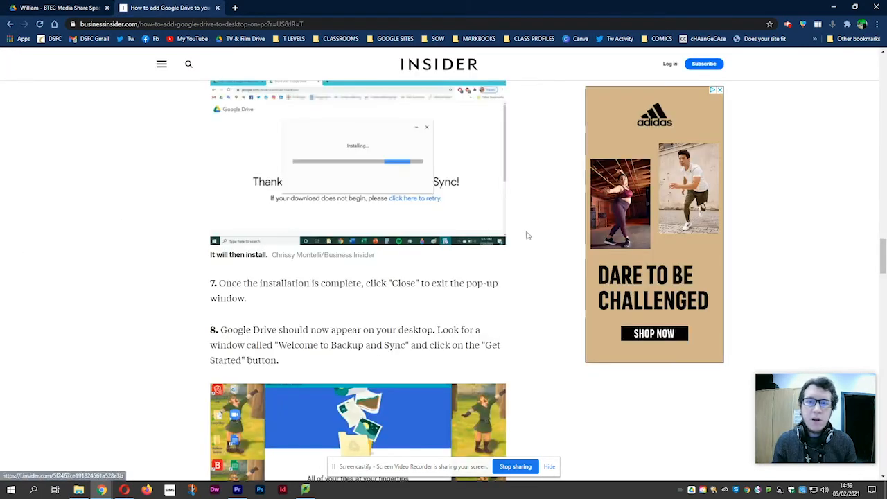
scroll("up", 3)
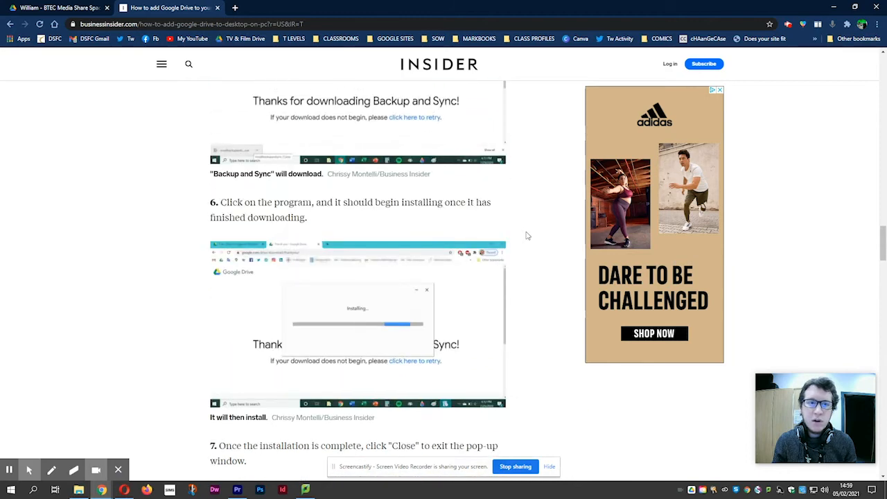
scroll("up", 3)
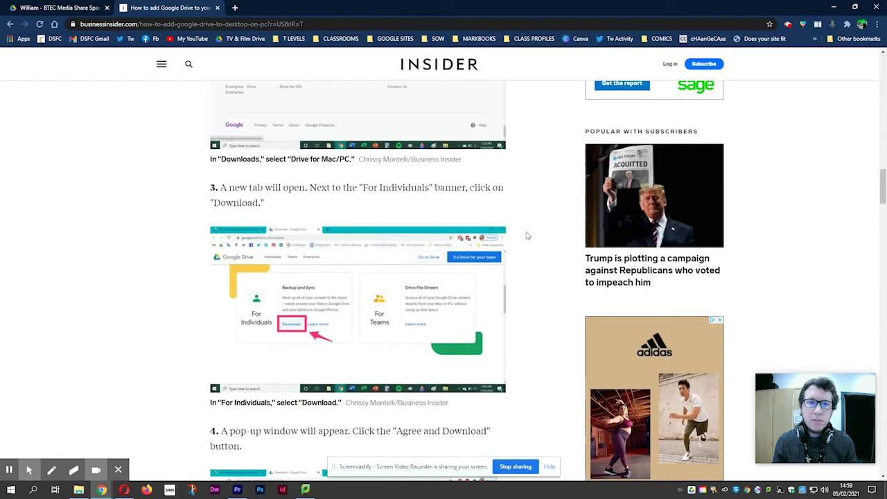
scroll("up", 3)
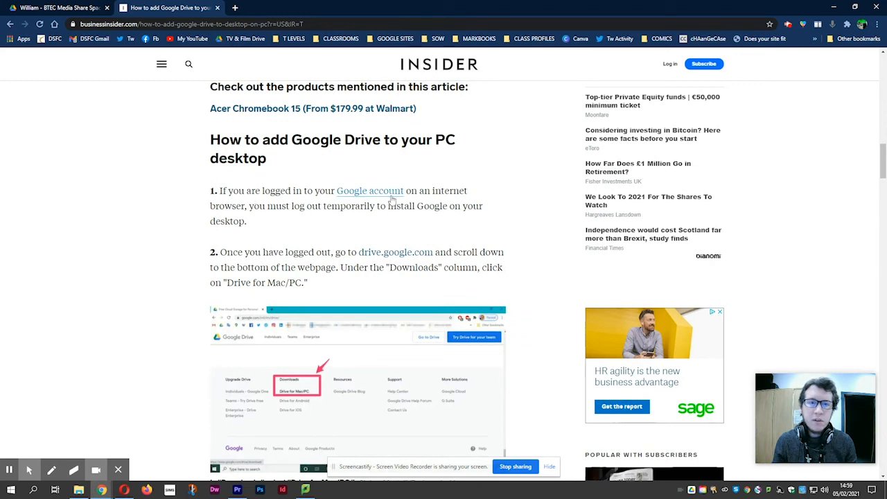
scroll("down", 3)
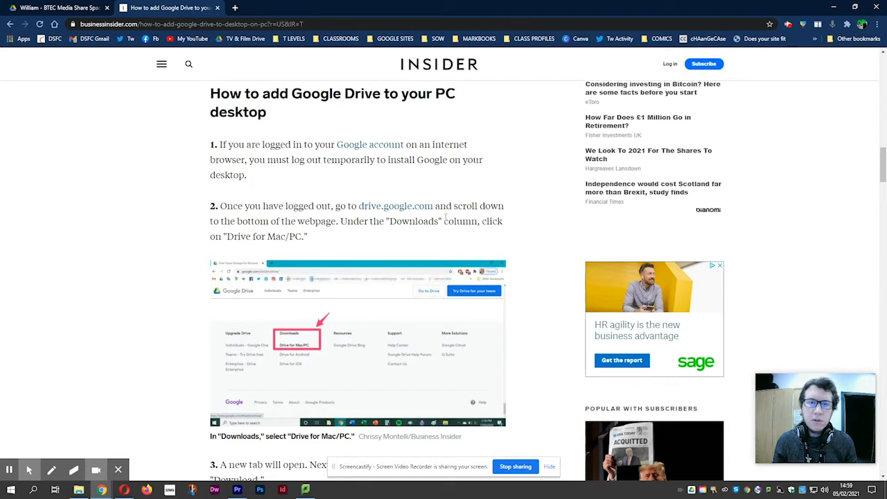
scroll("down", 3)
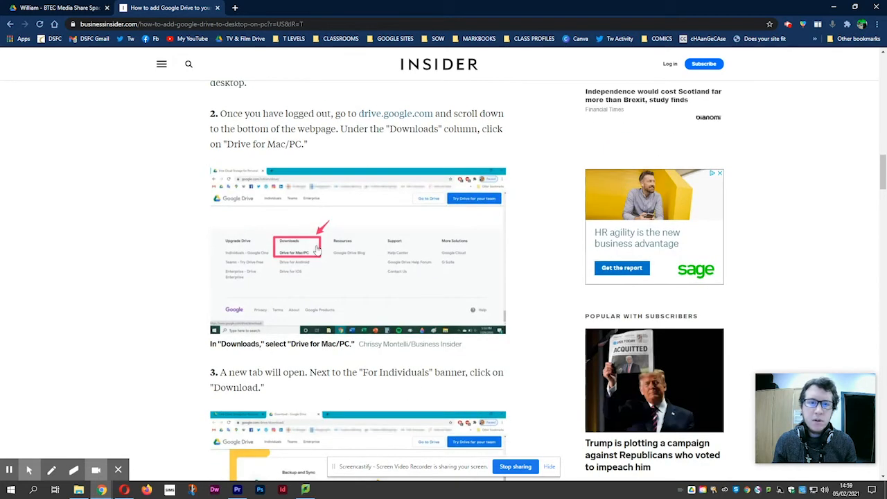
mouse_move(312, 257)
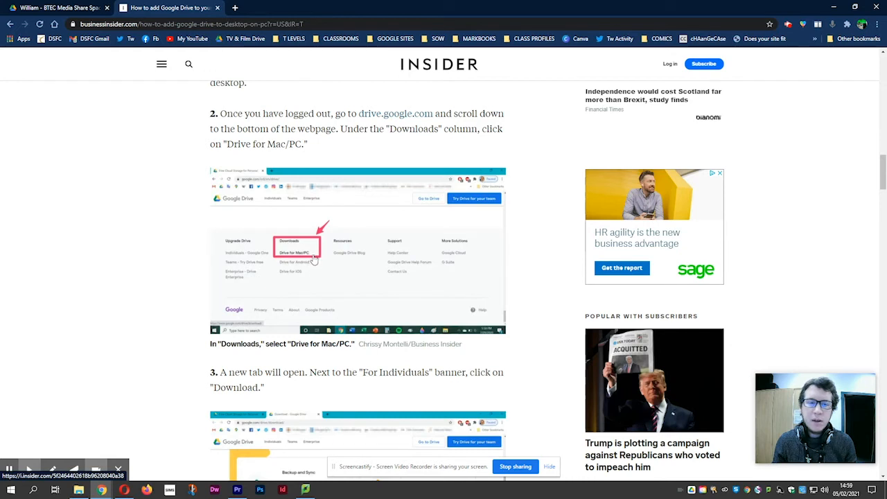
scroll("down", 3)
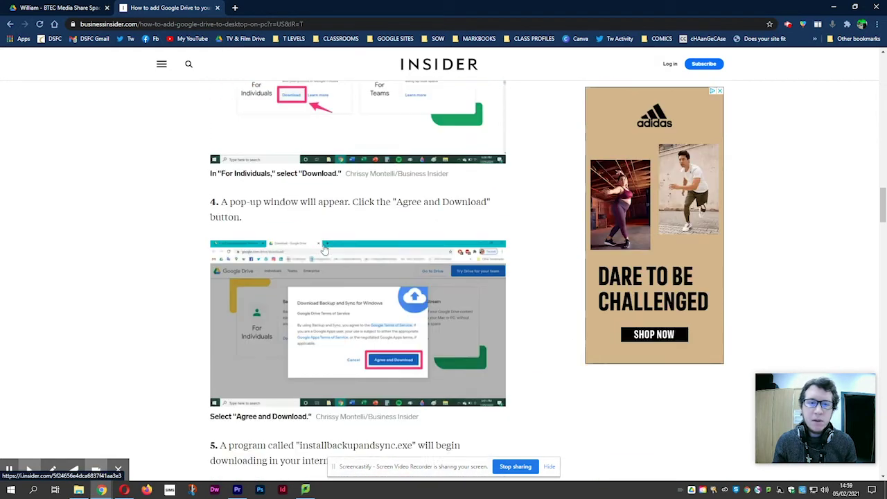
scroll("down", 3)
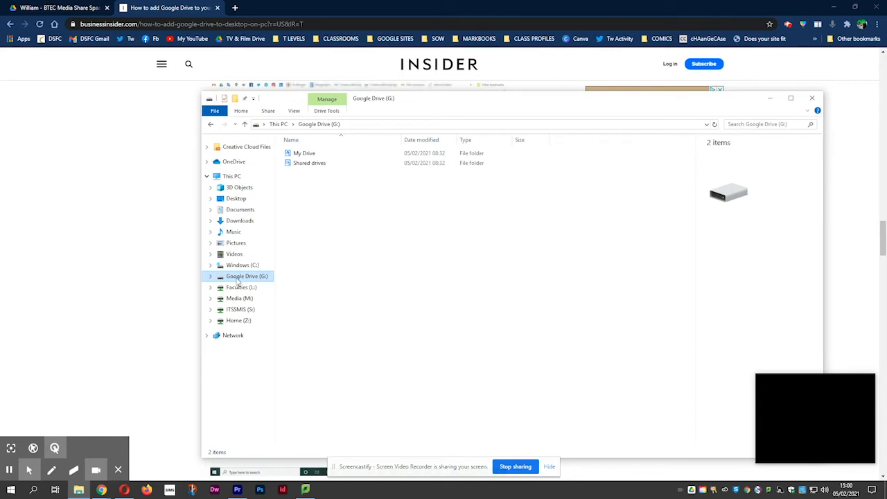
Look inside My Drive on the G: drive, then list the four shared drives
left_click(304, 153)
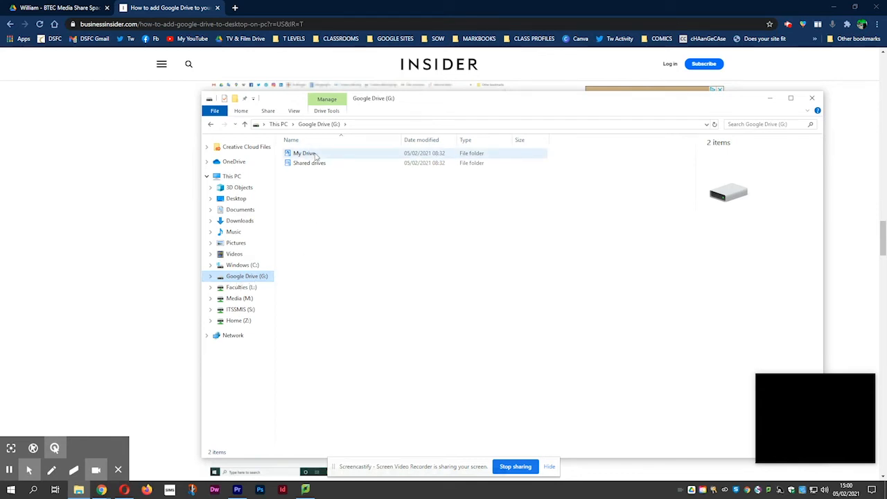
double_click(303, 152)
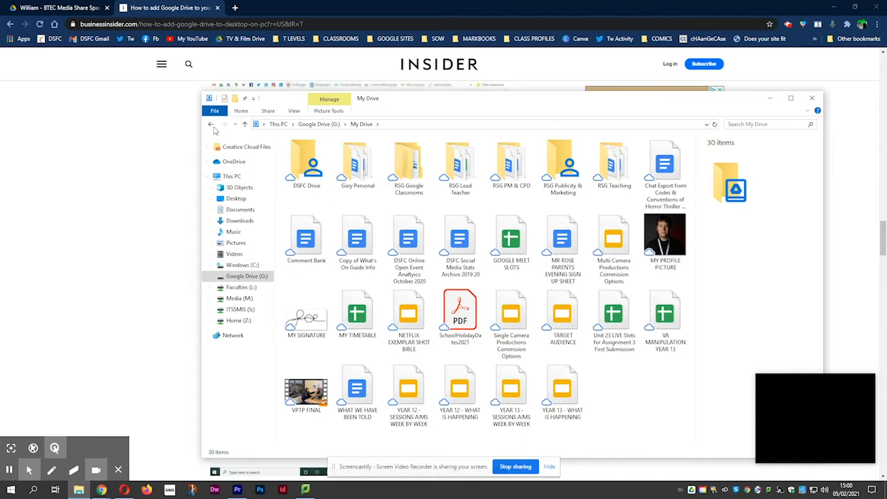
left_click(211, 124)
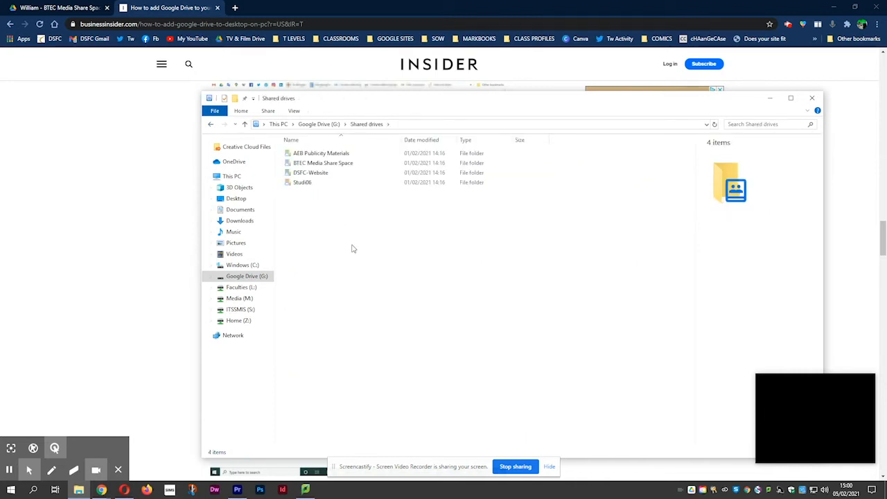
mouse_move(355, 228)
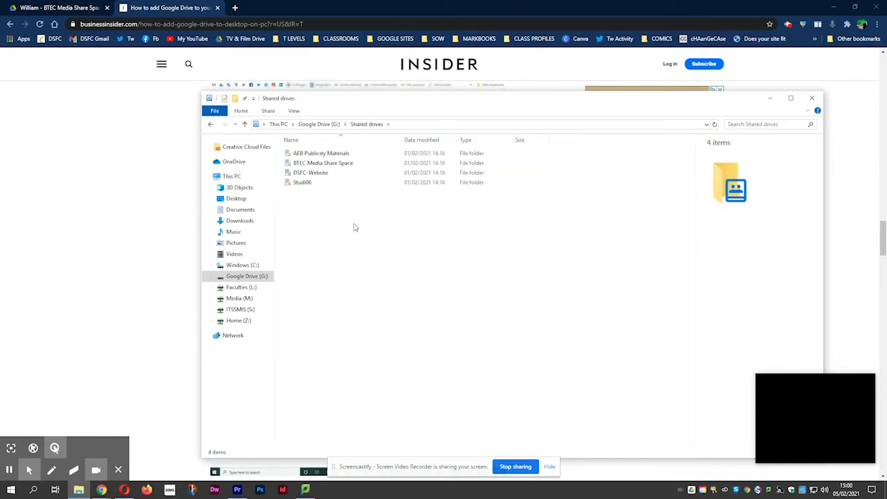
mouse_move(325, 119)
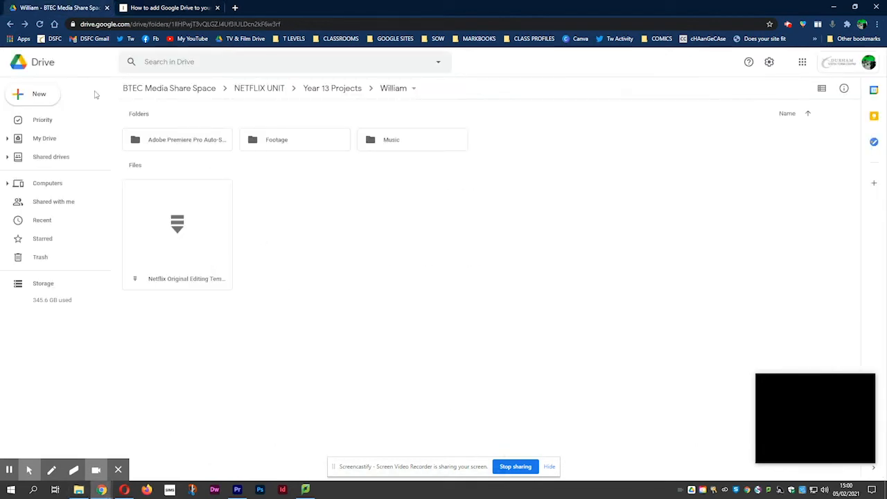
Go back through NETFLIX UNIT and the shared drive root to the Shared drives overview
left_click(11, 24)
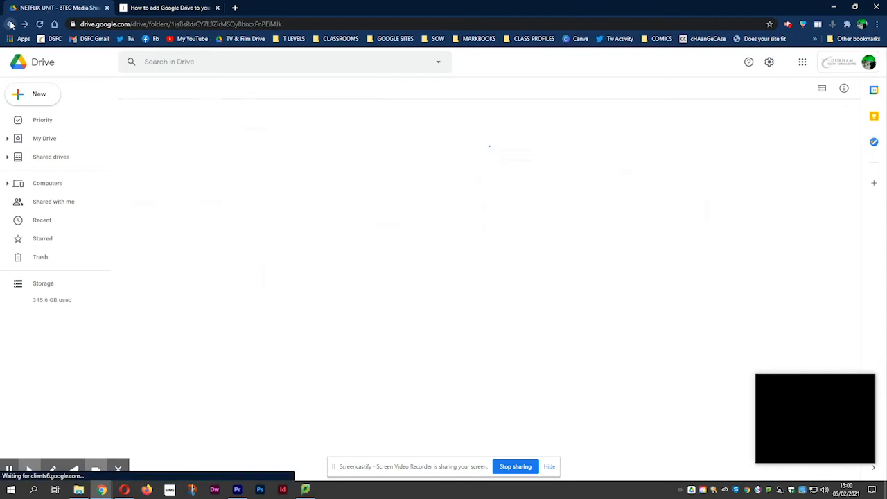
left_click(9, 23)
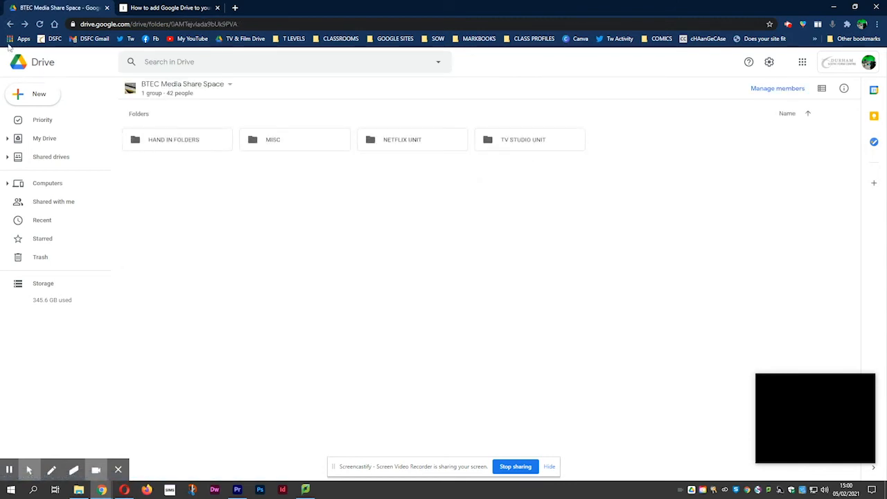
left_click(51, 157)
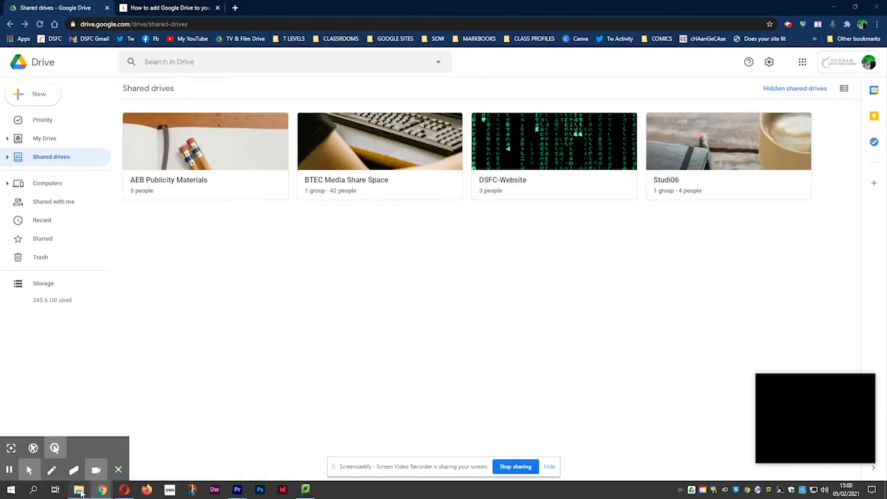
left_click(78, 490)
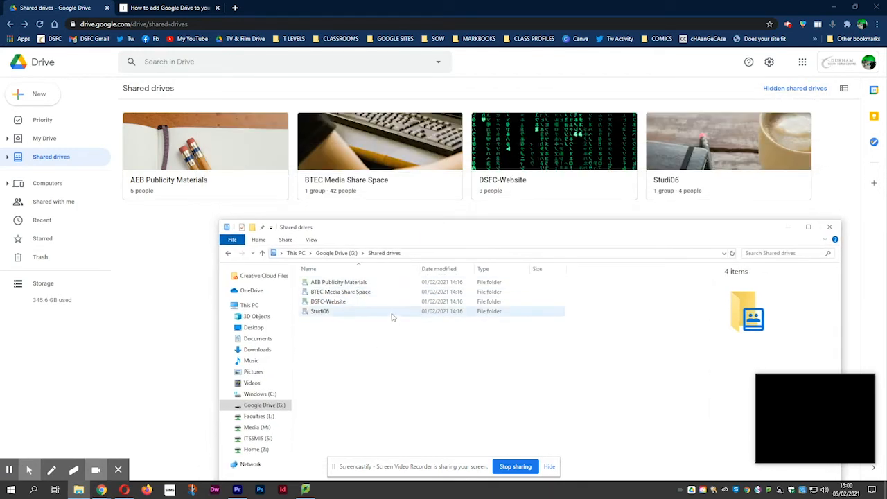
mouse_move(374, 327)
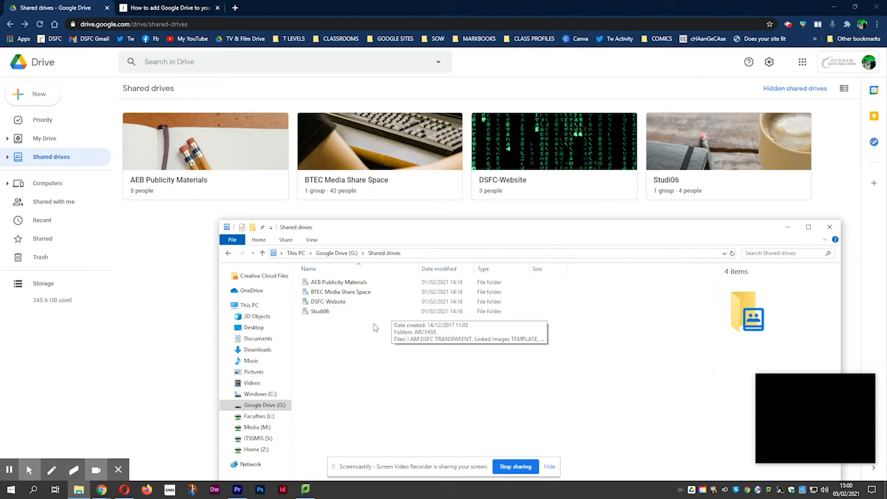
mouse_move(375, 328)
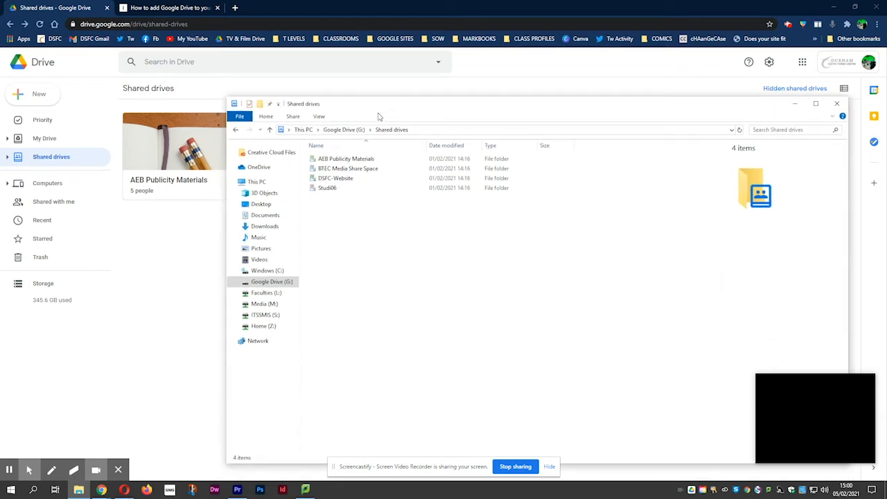
mouse_move(344, 133)
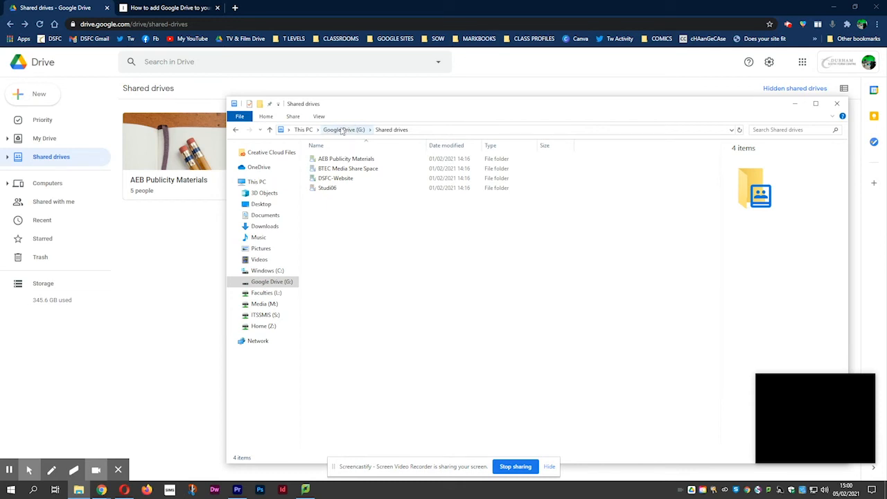
On the G: drive, open BTEC Media Share Space, NETFLIX UNIT, then Year 13 Projects
left_click(335, 179)
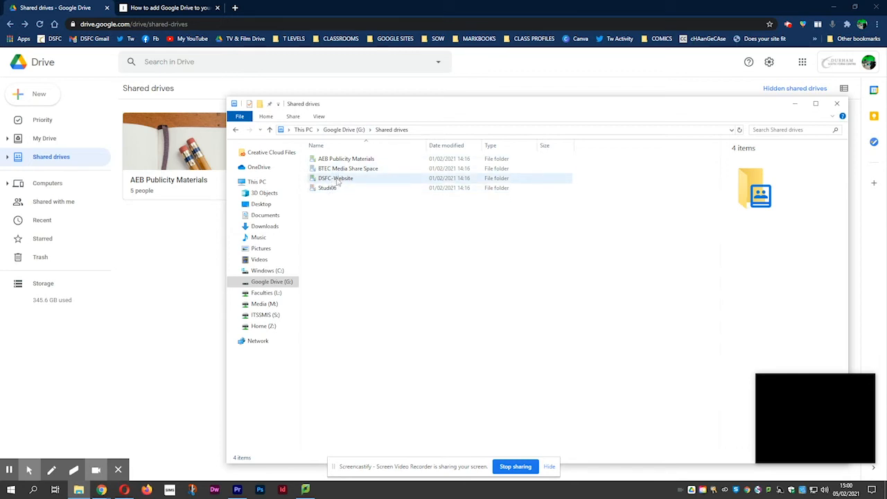
double_click(347, 168)
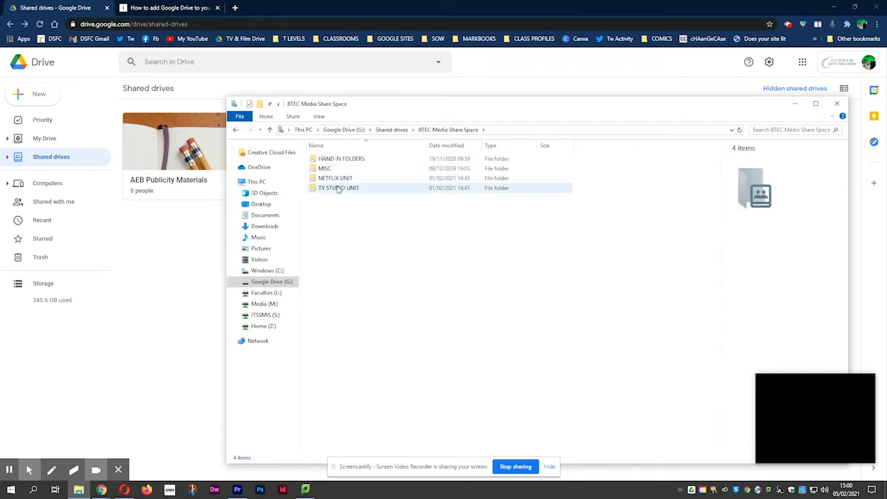
double_click(334, 177)
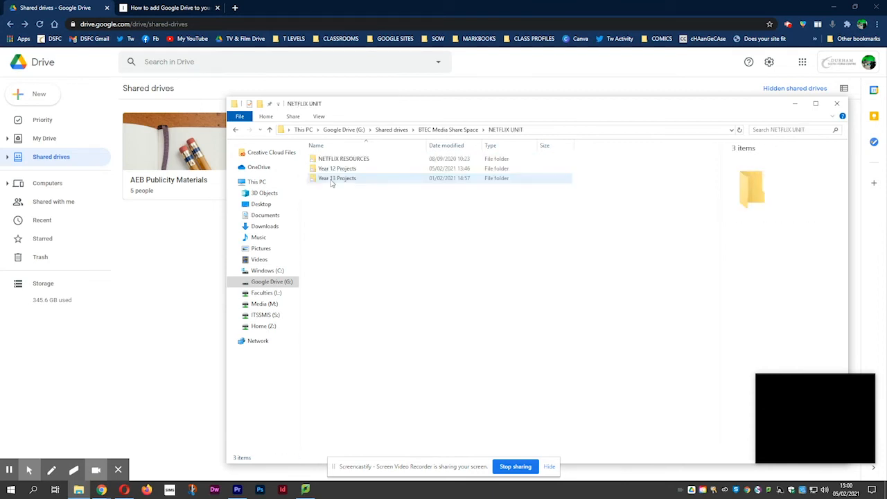
double_click(338, 178)
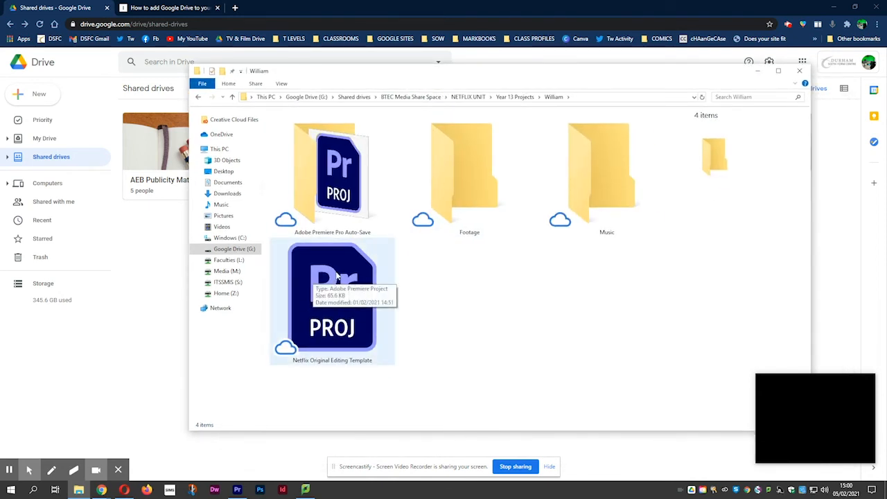
mouse_move(436, 311)
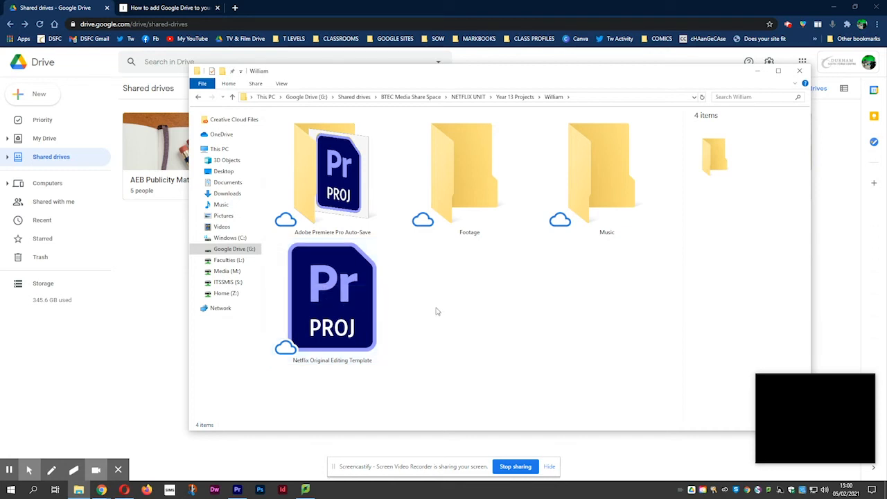
mouse_move(443, 313)
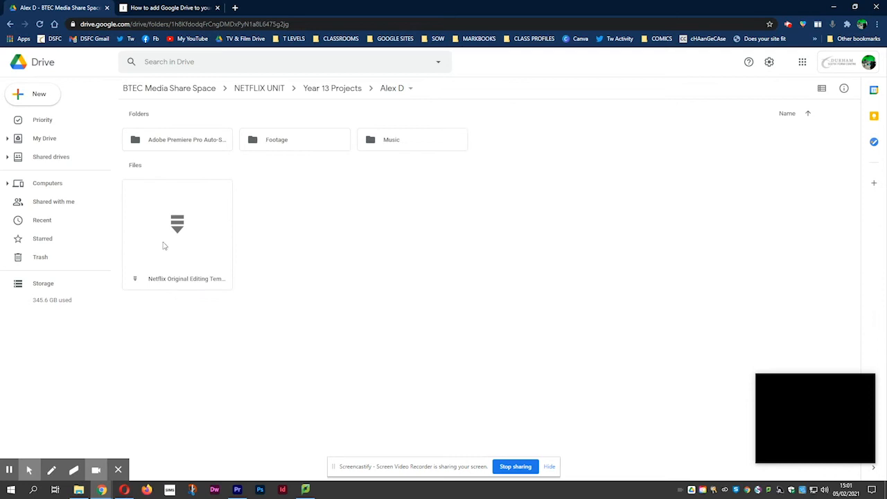
Switch from the YOUTUBE VIDEOS EDITS project to the File Explorer window
left_click(78, 490)
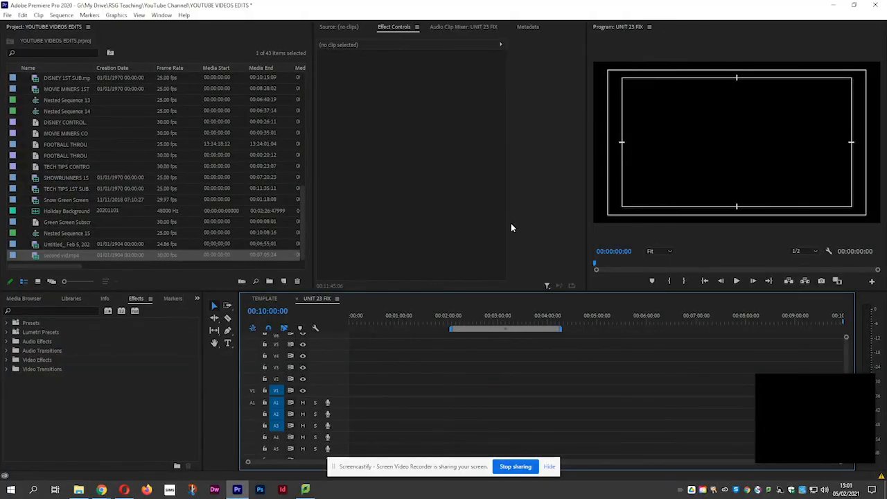
mouse_move(163, 485)
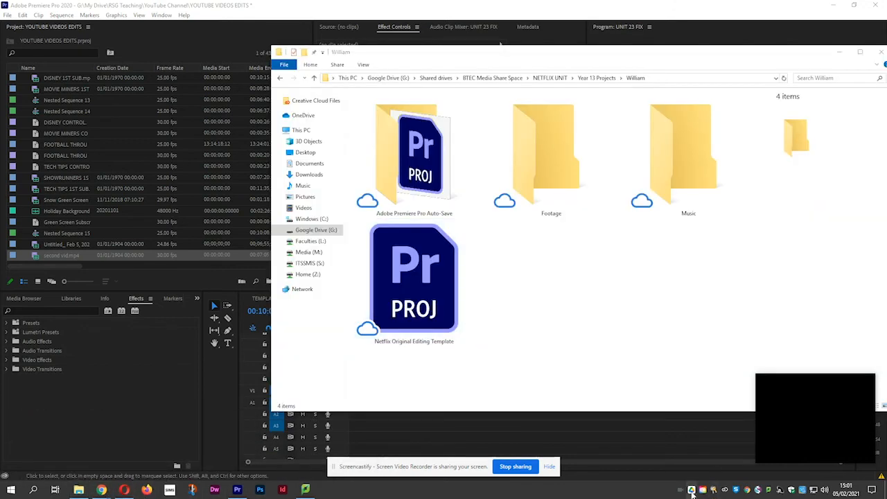
Check the Google Drive for desktop Activity list and sync status
left_click(691, 490)
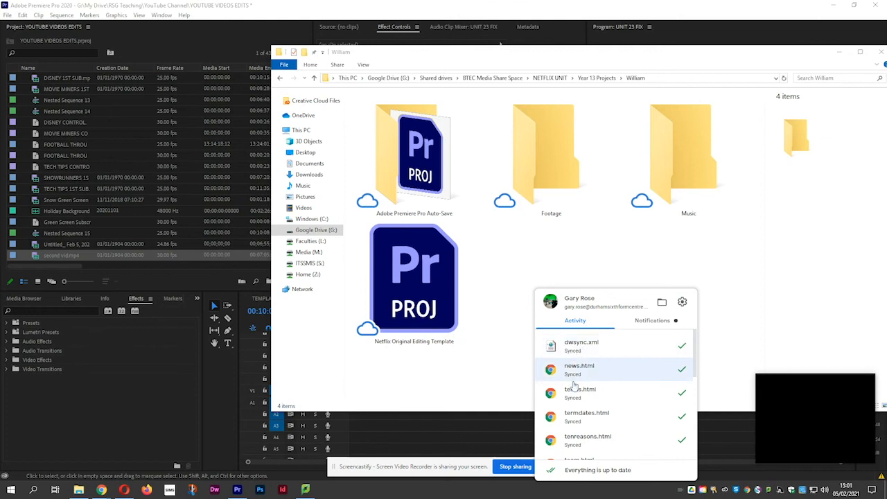
left_click(496, 286)
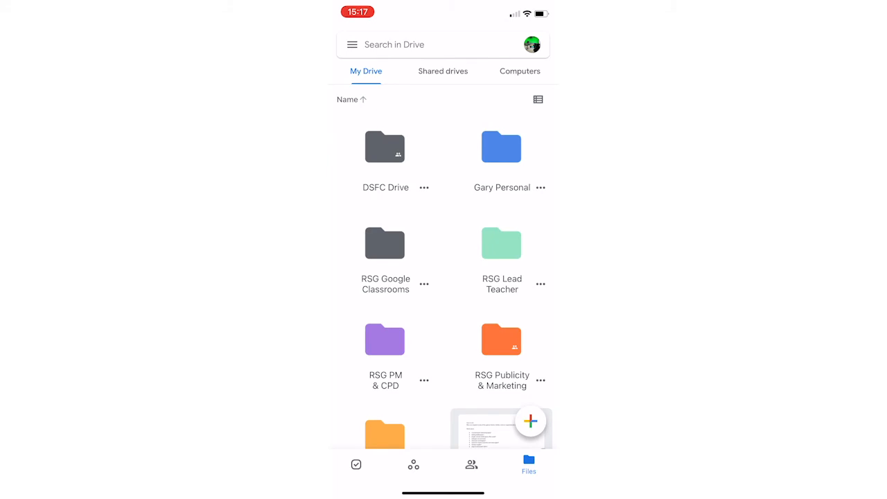
In the phone app, open Shared drives, BTEC Media Share Space, then NETFLIX UNIT
left_click(443, 70)
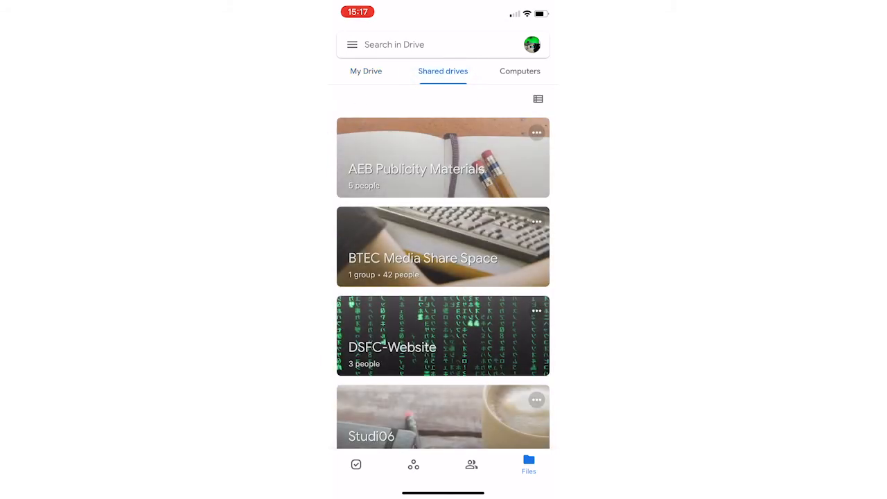
scroll("up", 3)
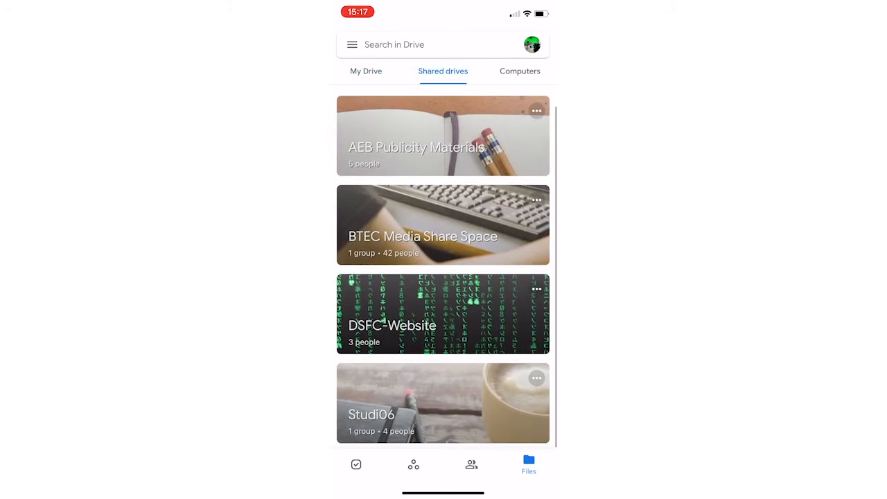
left_click(443, 224)
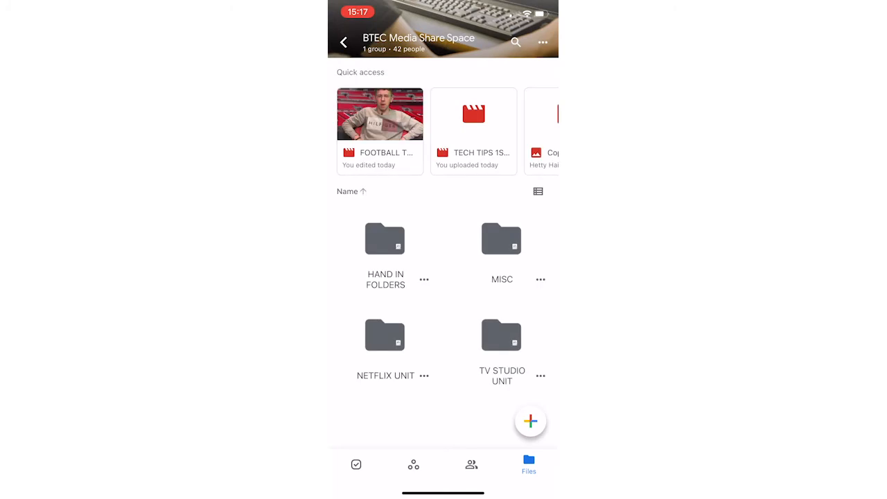
scroll("left", 3)
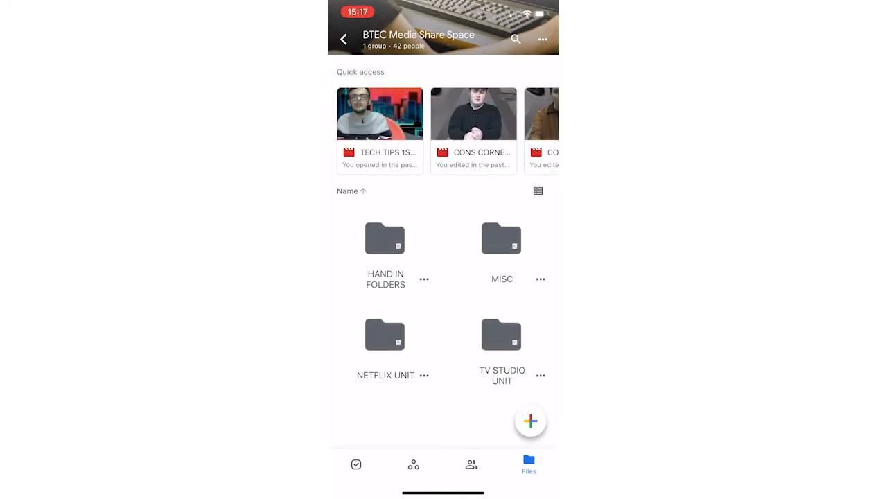
left_click(384, 334)
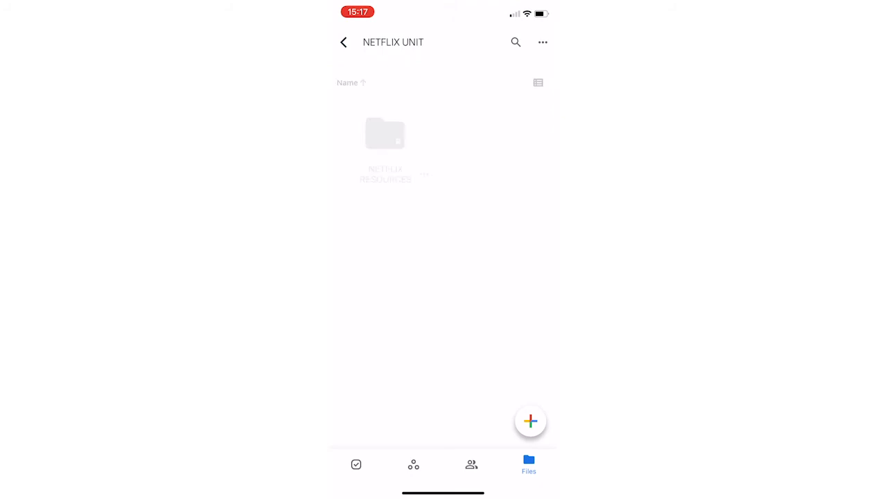
left_click(343, 42)
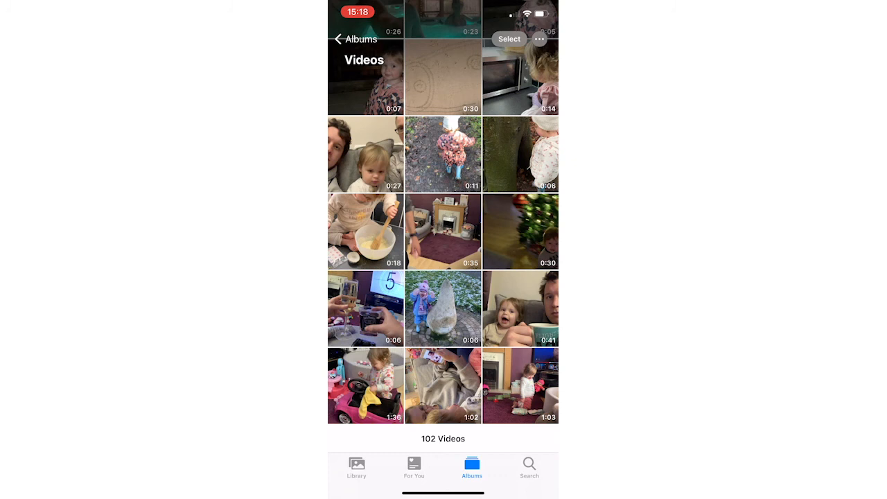
Share the 1:03 video of the child playing from Photos to Drive
left_click(521, 385)
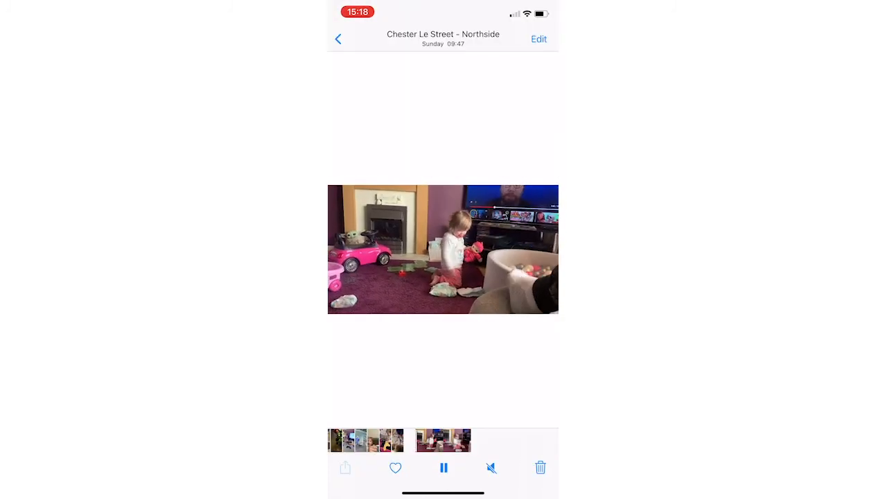
left_click(344, 468)
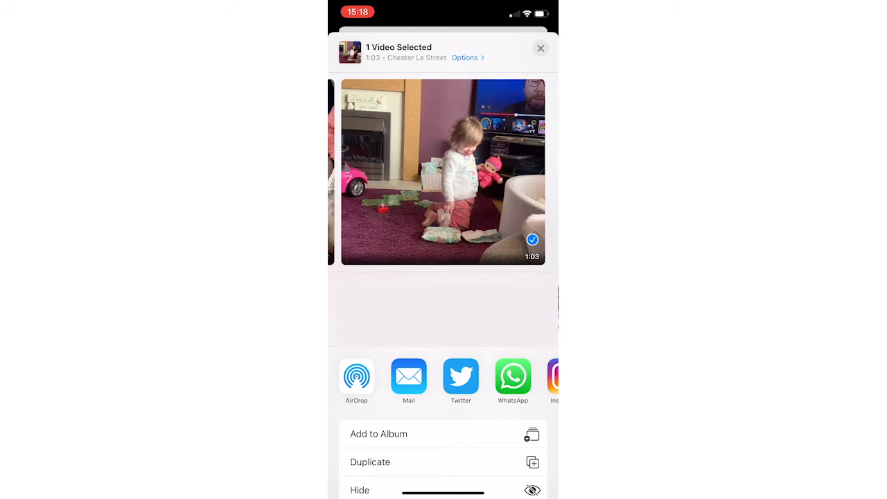
scroll("left", 3)
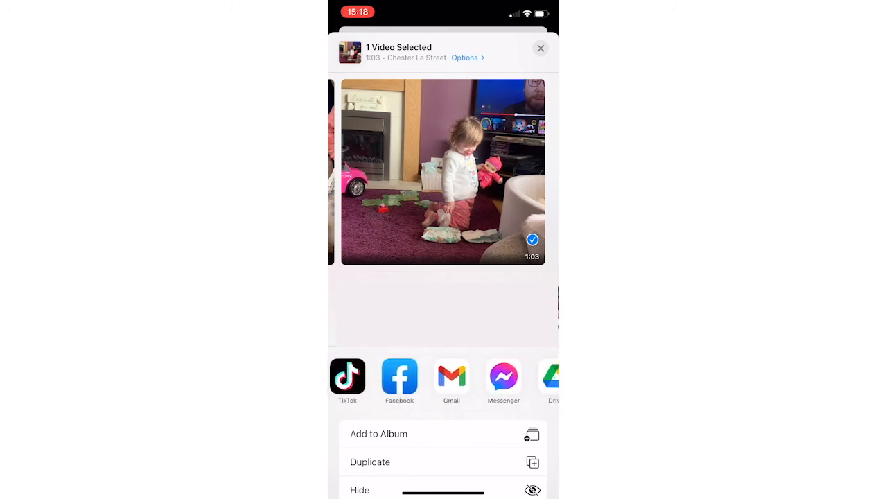
scroll("left", 3)
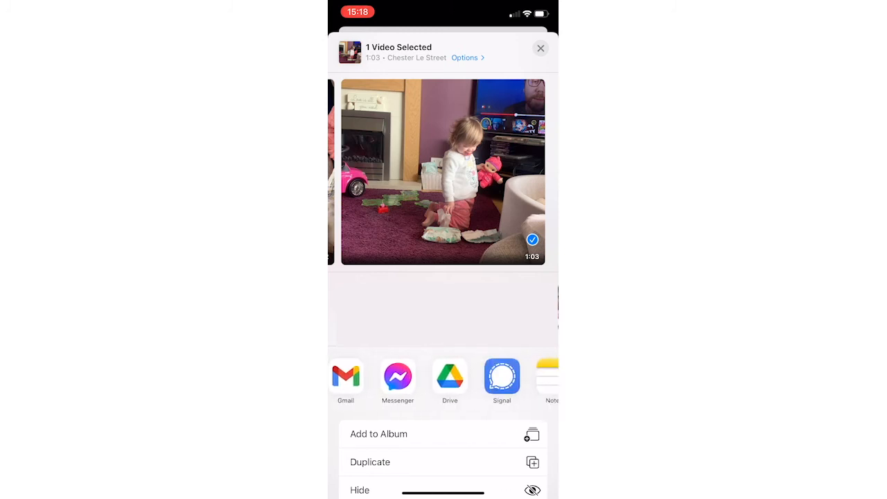
left_click(345, 377)
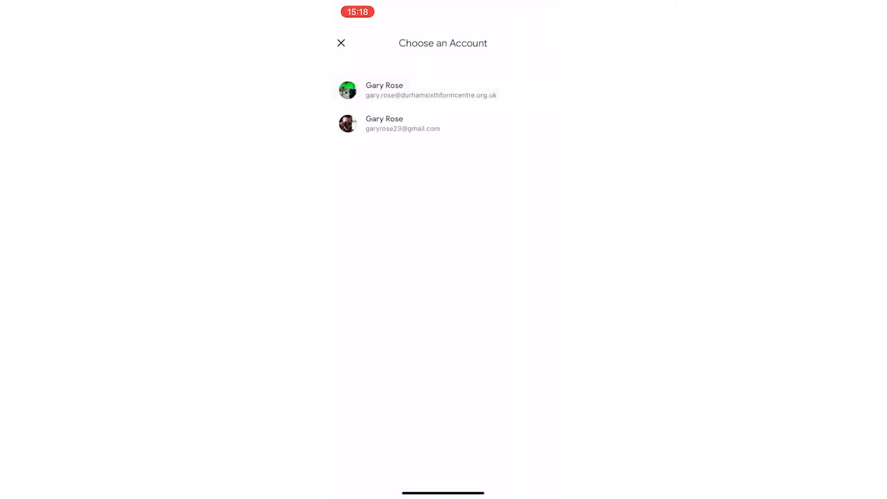
Upload IMG_7552.MOV via the school account to BTEC Media Share Space > NETFLIX UNIT > Year 13 Projects > Footage
left_click(429, 90)
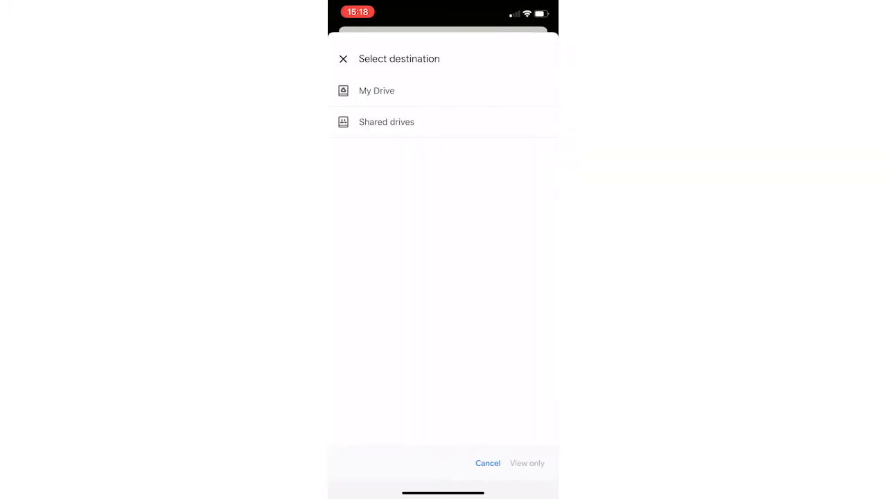
left_click(386, 122)
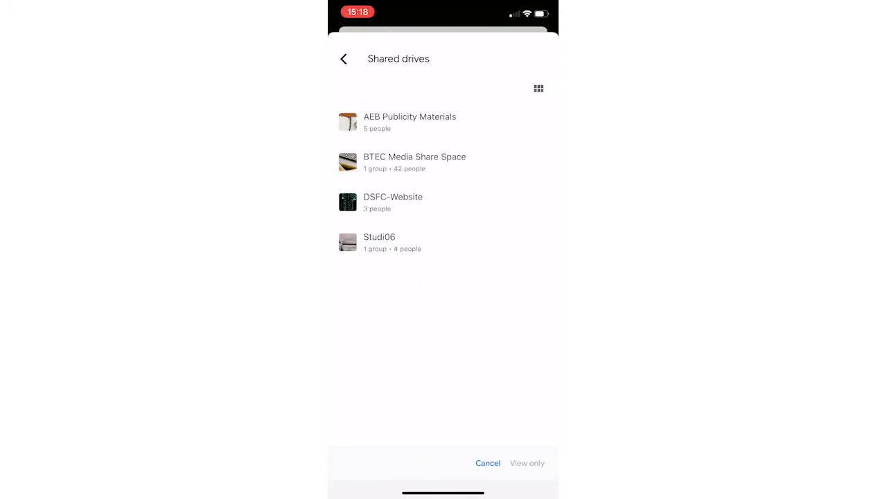
left_click(415, 162)
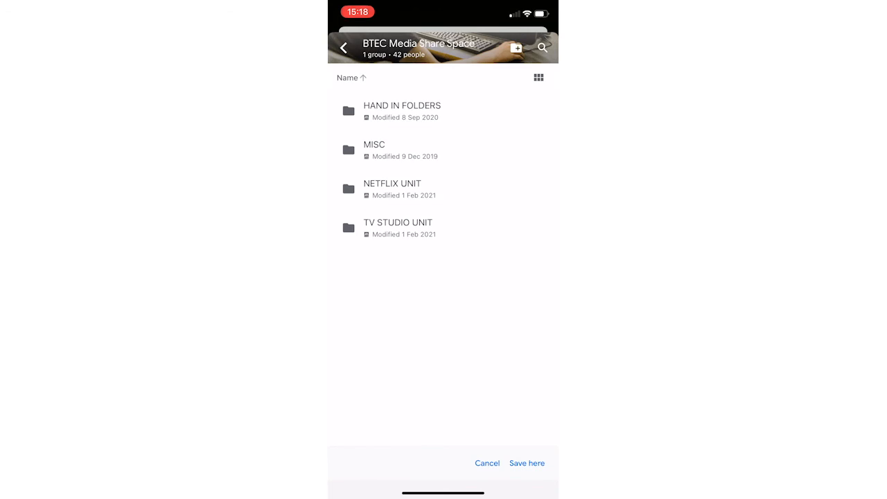
left_click(392, 183)
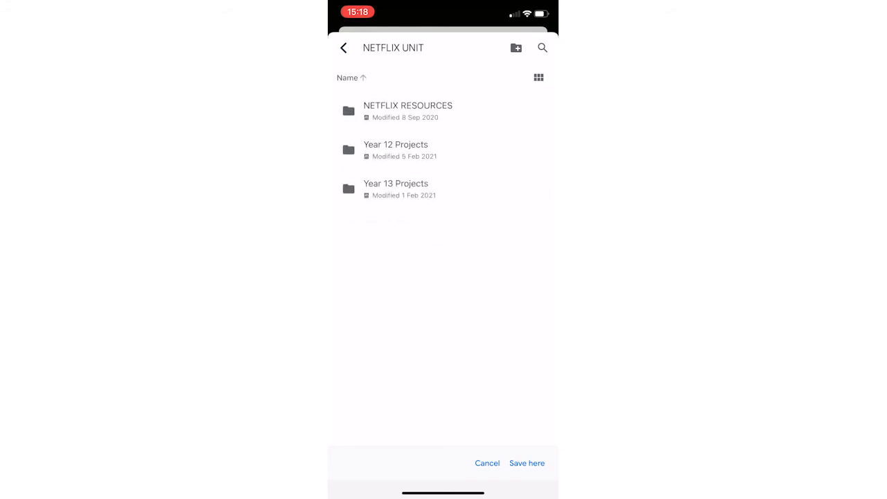
left_click(396, 184)
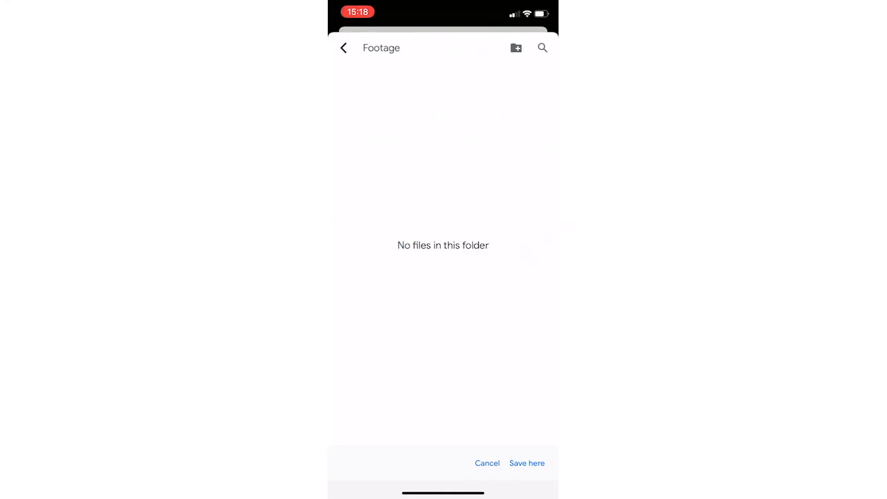
left_click(527, 463)
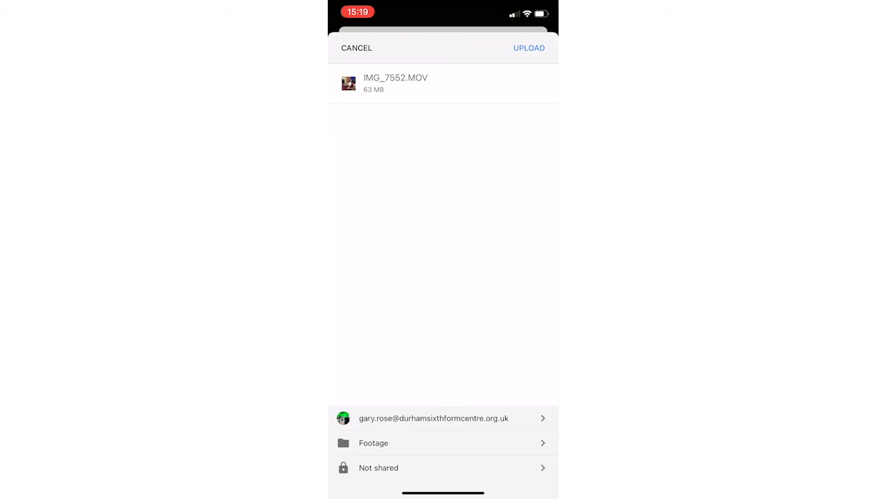
left_click(529, 47)
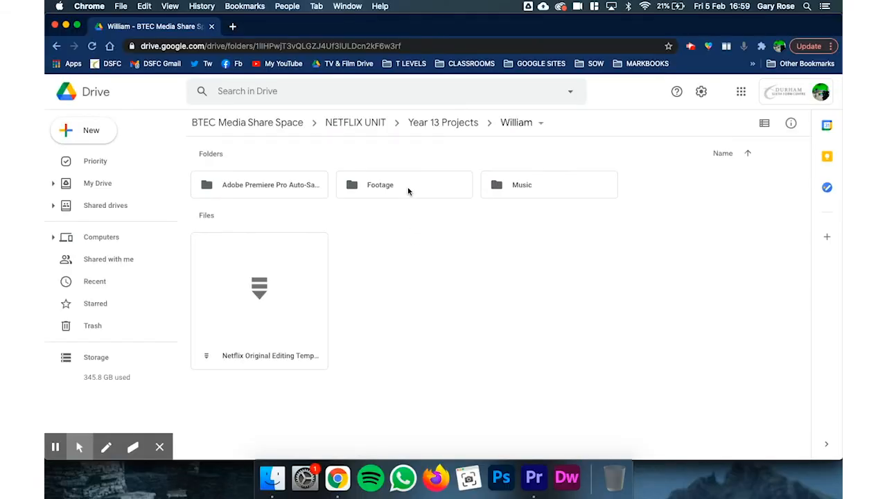
Open William's Footage folder in browser Drive and select the uploaded IMG_7552.MOV clip
double_click(379, 185)
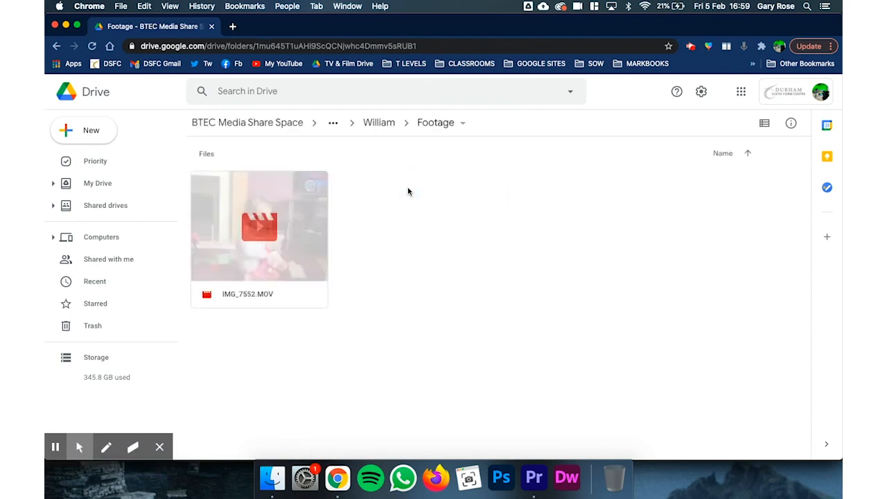
left_click(259, 226)
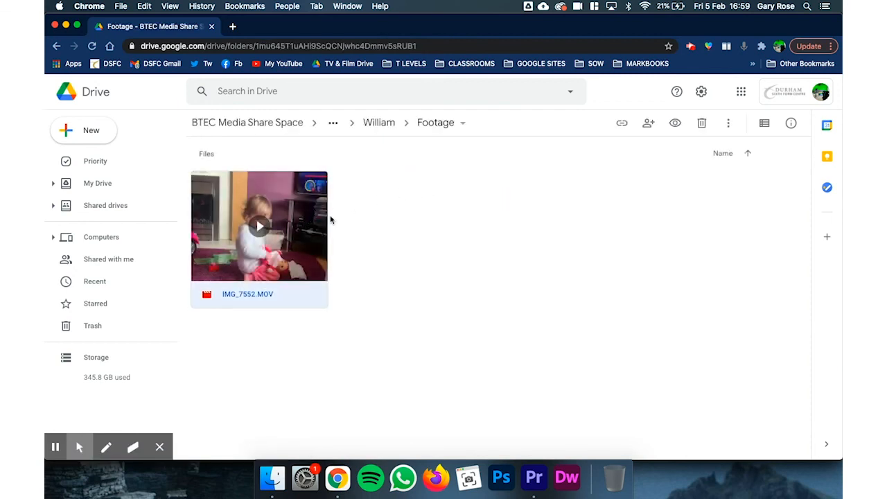
left_click(296, 406)
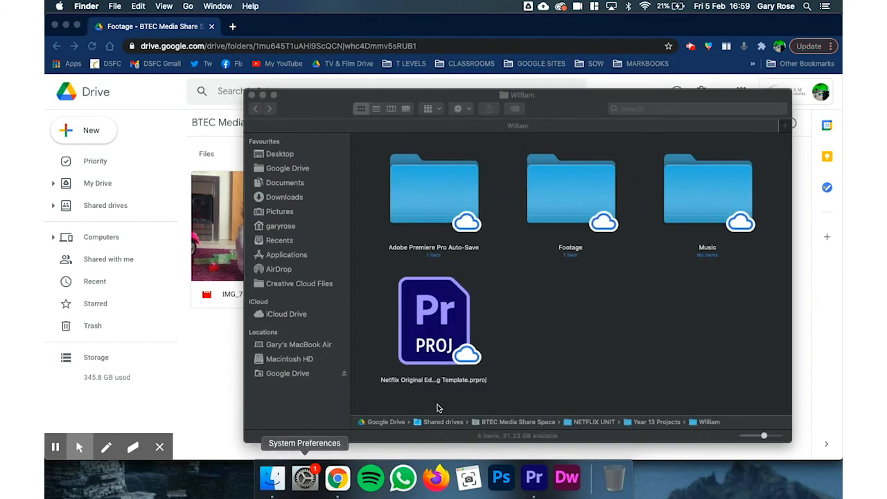
Open the synced Footage folder in Finder and select IMG_7552.MOV
double_click(571, 190)
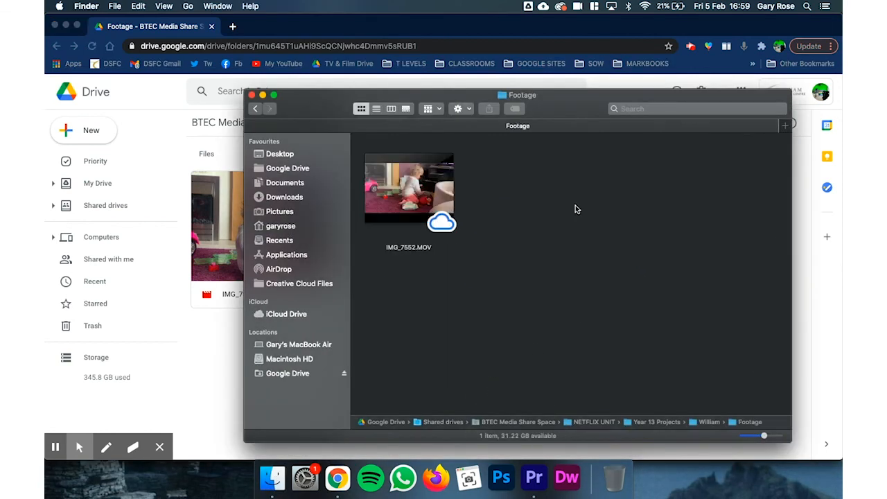
left_click(409, 191)
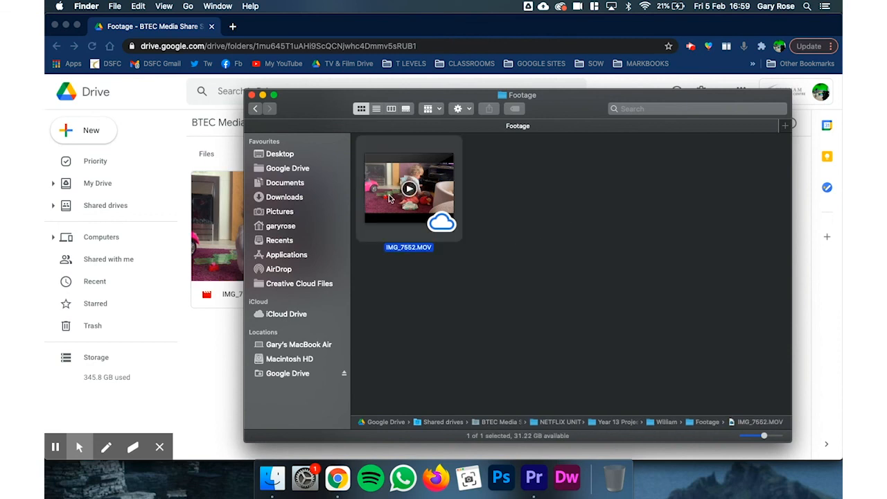